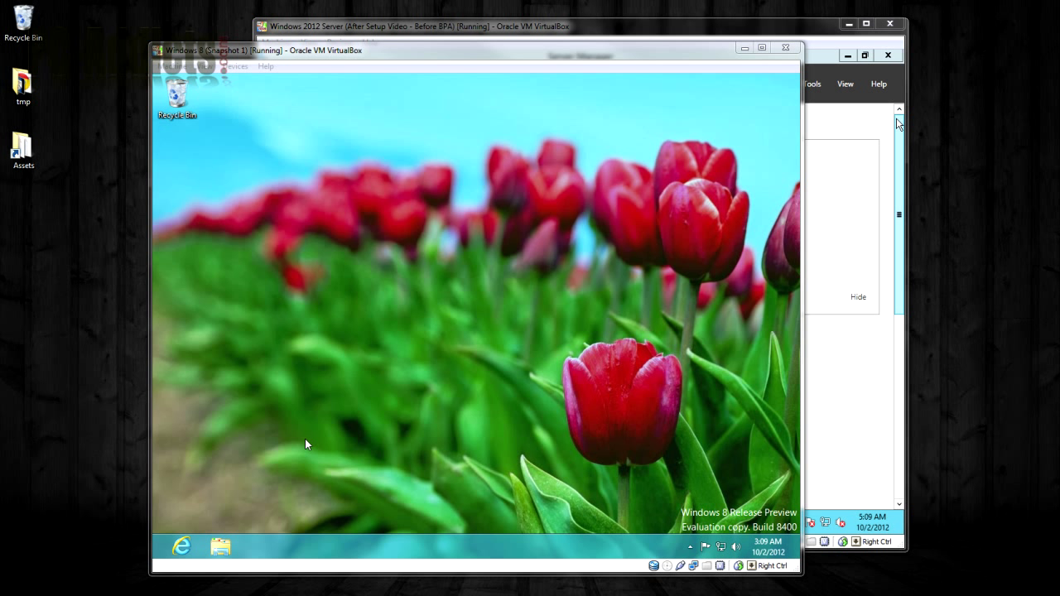
{"action": "mouse_move", "coordinate": [212, 483]}
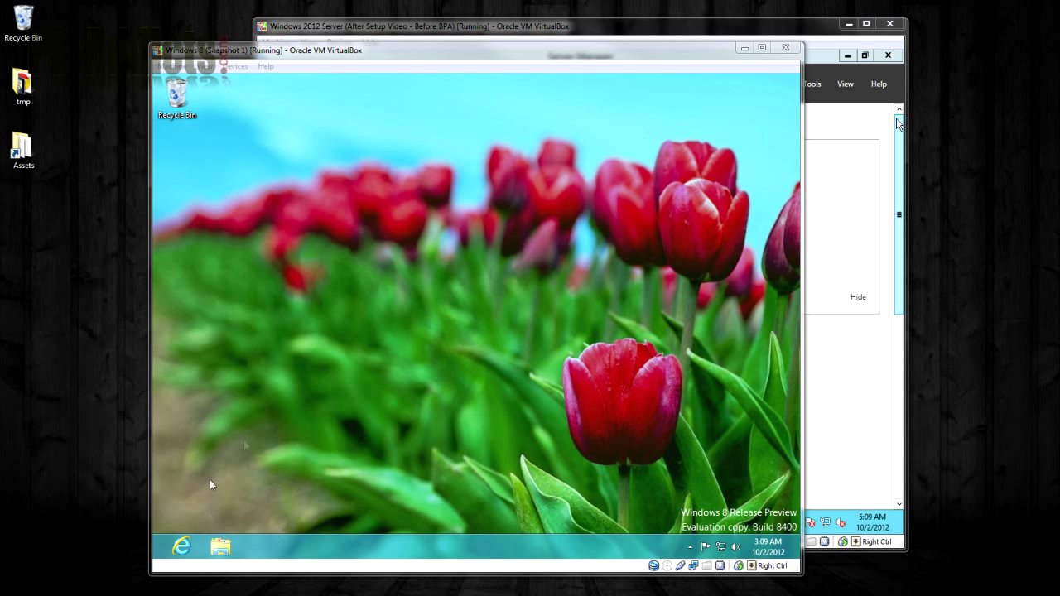
{"action": "mouse_move", "coordinate": [229, 398]}
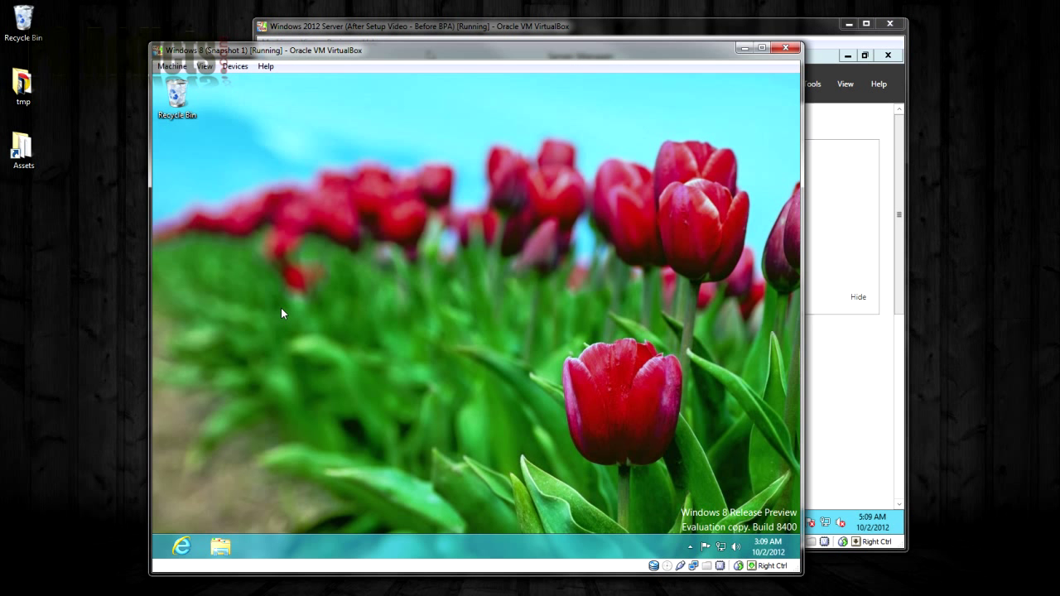
{"action": "mouse_move", "coordinate": [340, 373]}
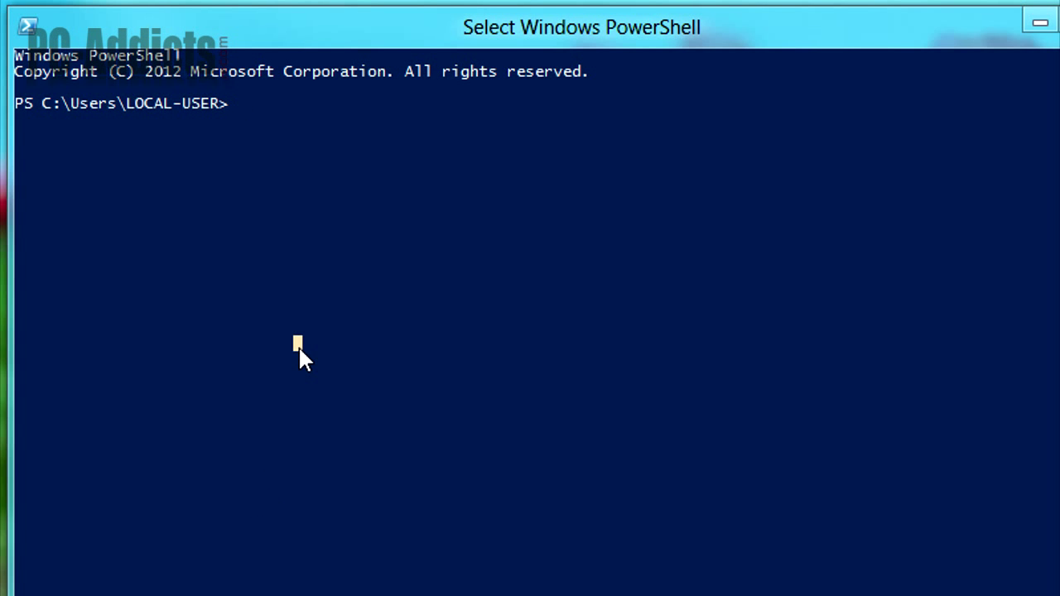
- Check ipconfig /all shows DNS server 192.168.1.10, then ping theking successfully
{"action": "type", "text": "ipconfig /all"}
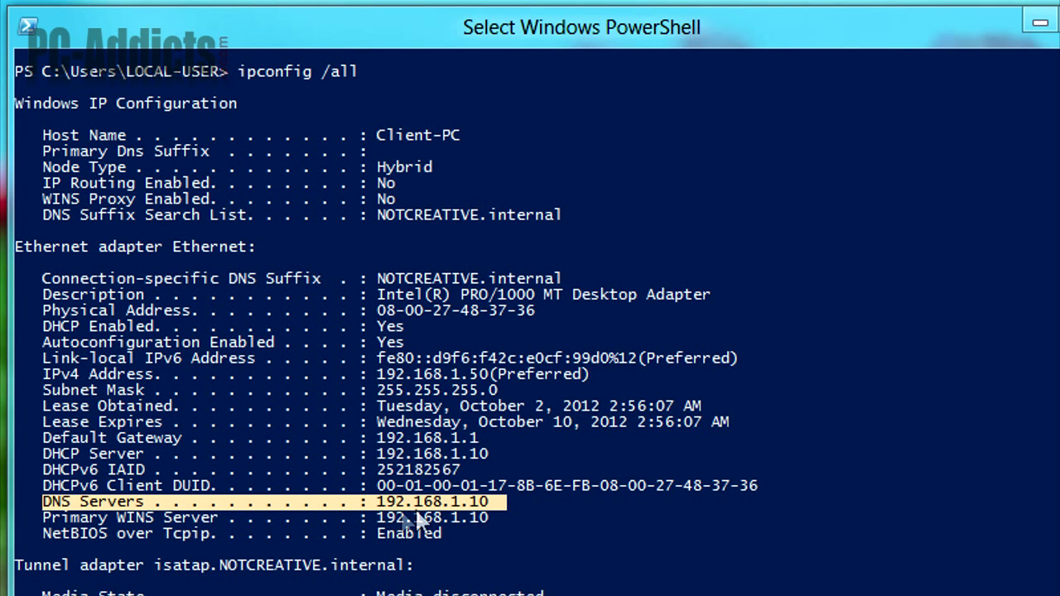
{"action": "mouse_move", "coordinate": [533, 189]}
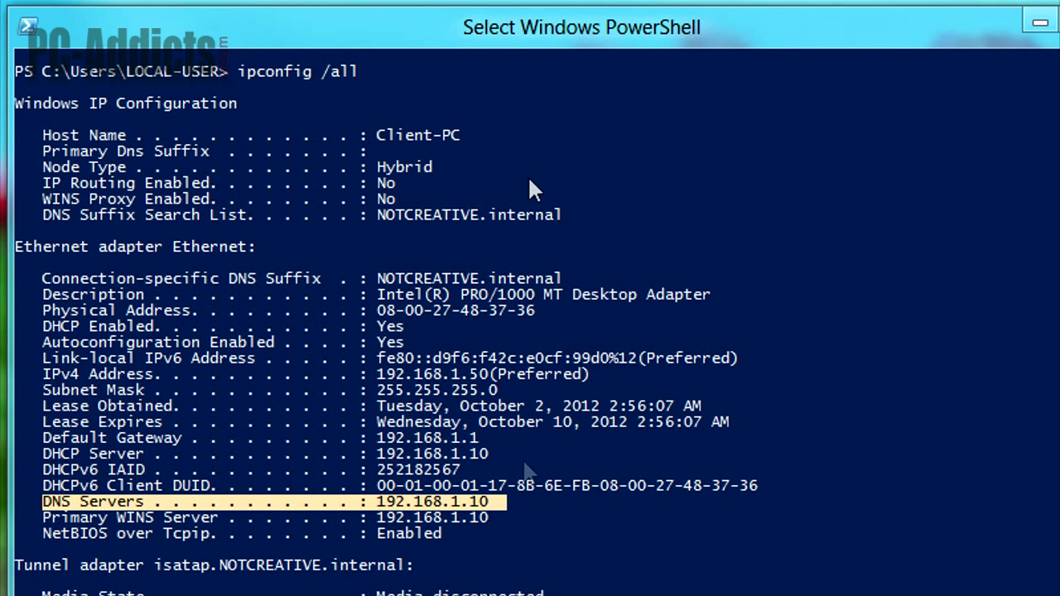
{"action": "mouse_move", "coordinate": [647, 561]}
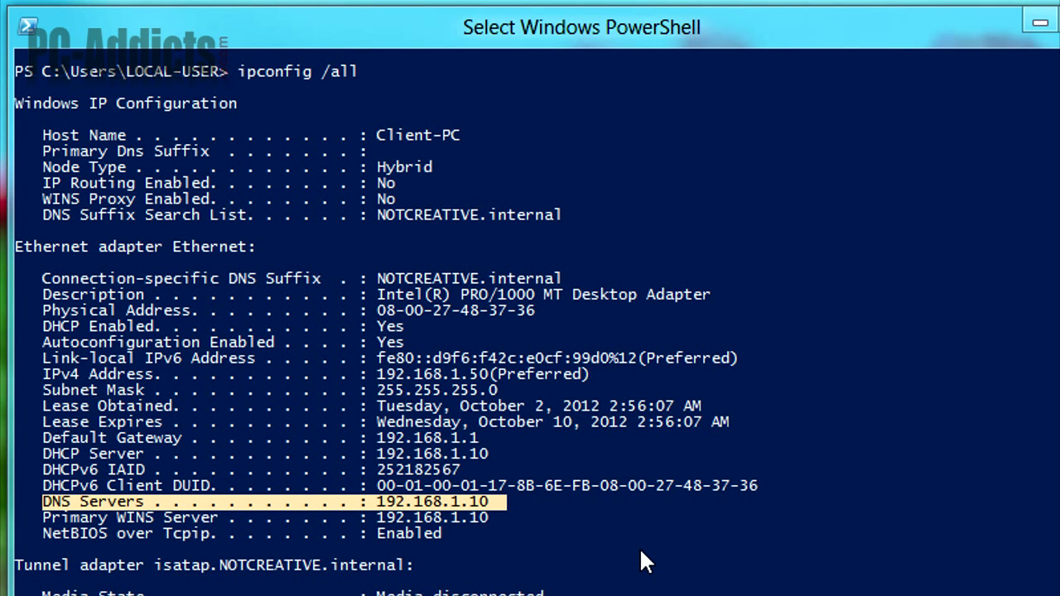
{"action": "mouse_move", "coordinate": [517, 522]}
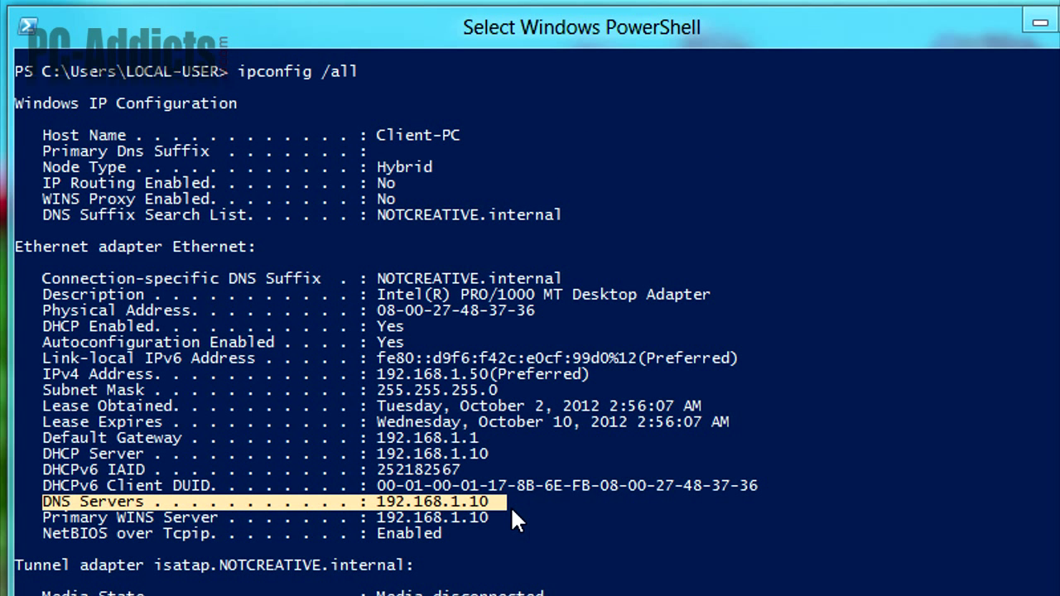
{"action": "scroll", "scroll_direction": "down", "scroll_amount": 3}
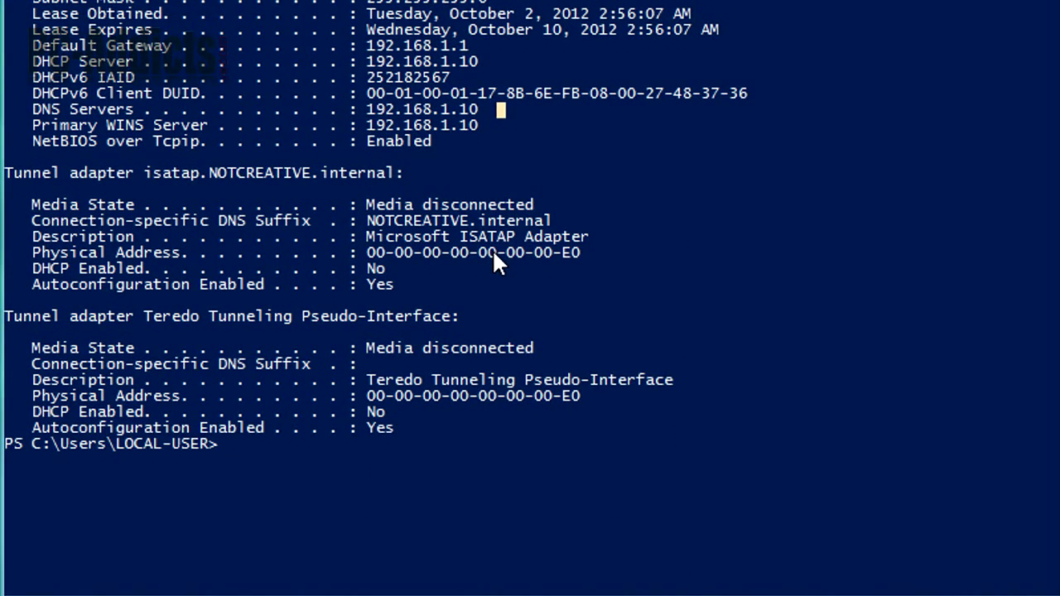
{"action": "type", "text": "ping the"}
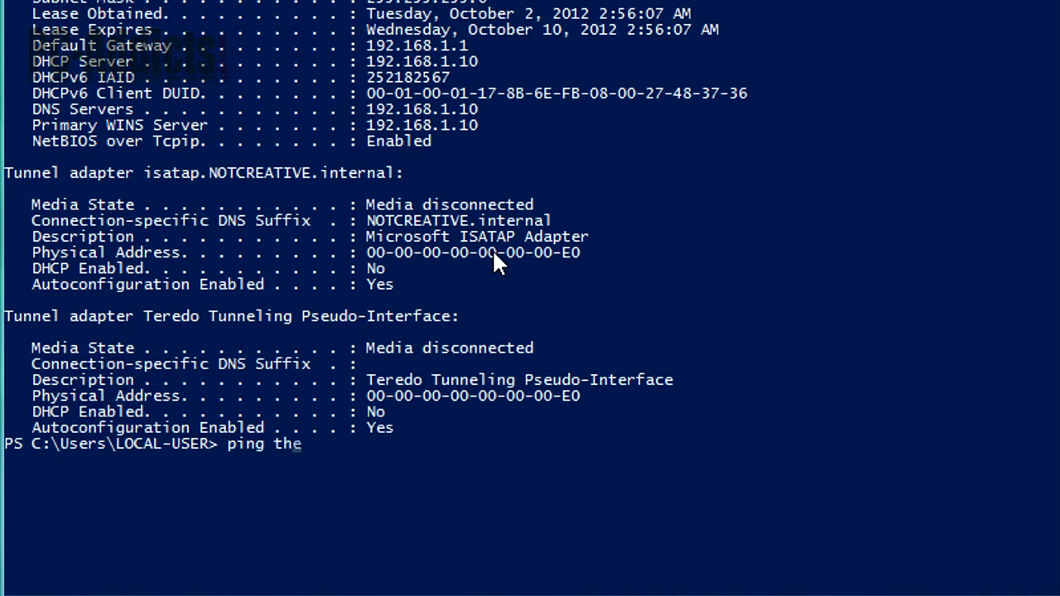
{"action": "key", "text": "Enter"}
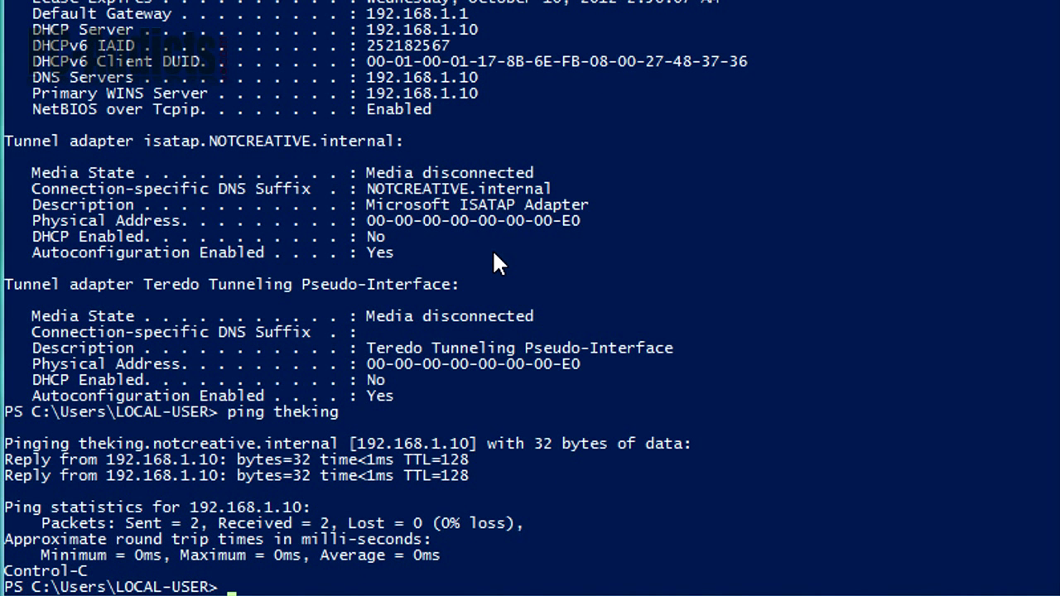
- Prepare a ping against notcreative.internal
{"action": "type", "text": "ping"}
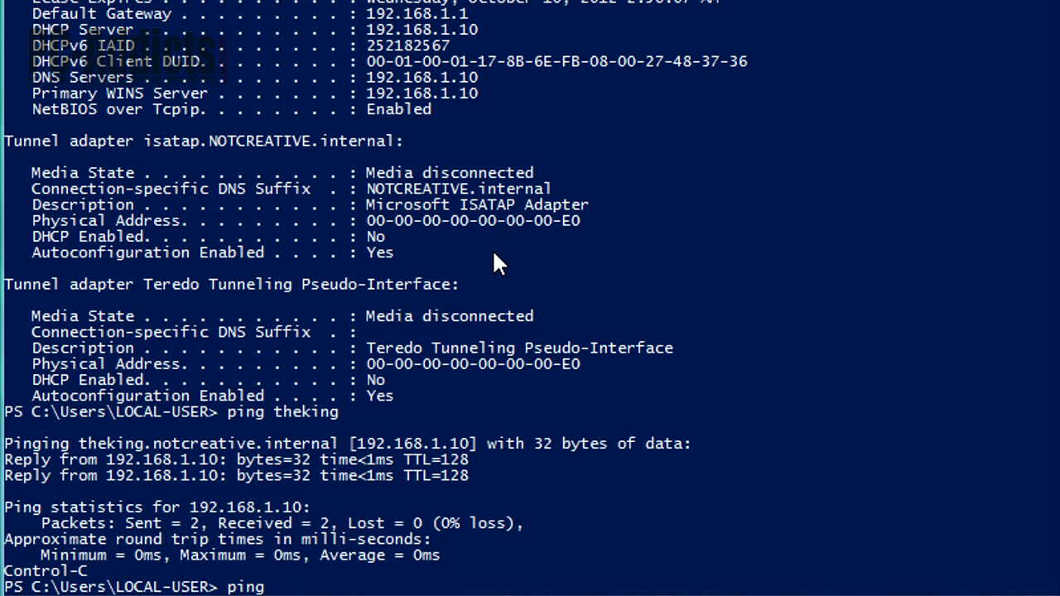
{"action": "type", "text": "notcreative."}
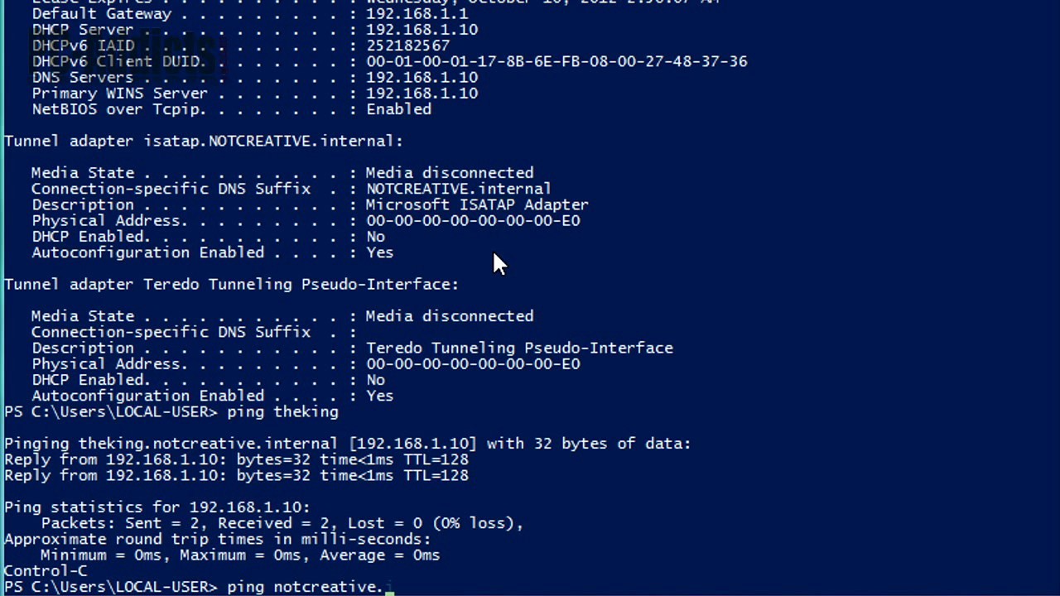
{"action": "type", "text": "internal"}
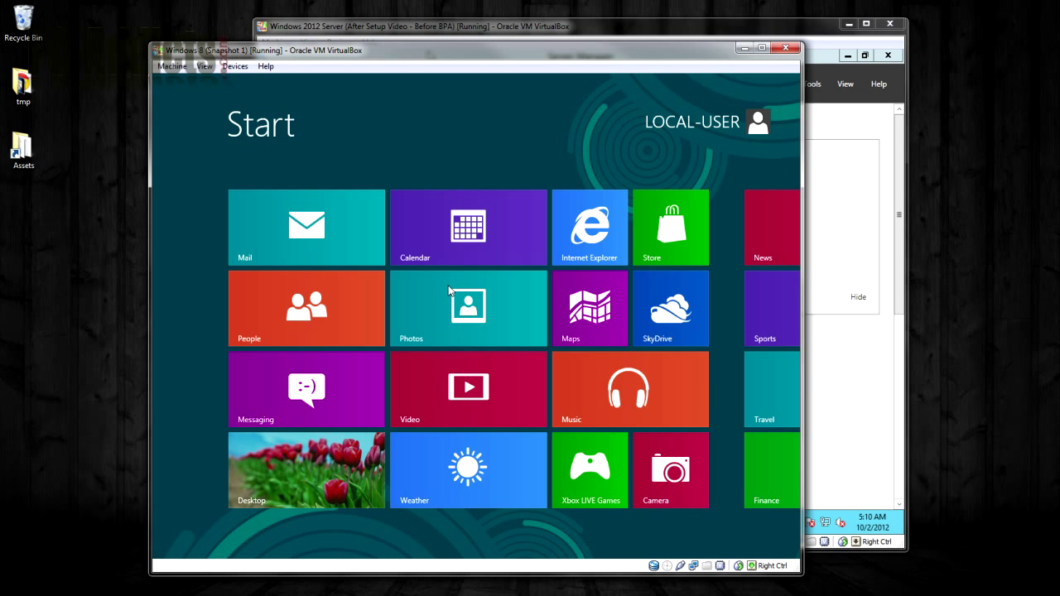
- Search Settings for 'domain' and launch Join a domain to reach System Properties
{"action": "type", "text": "domain"}
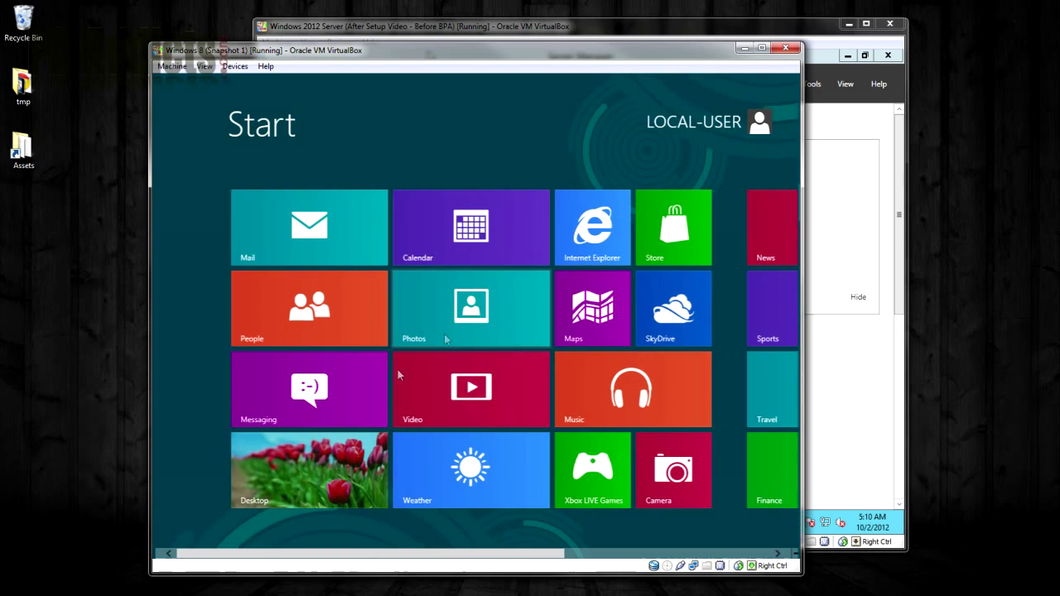
{"action": "left_click", "coordinate": [309, 471]}
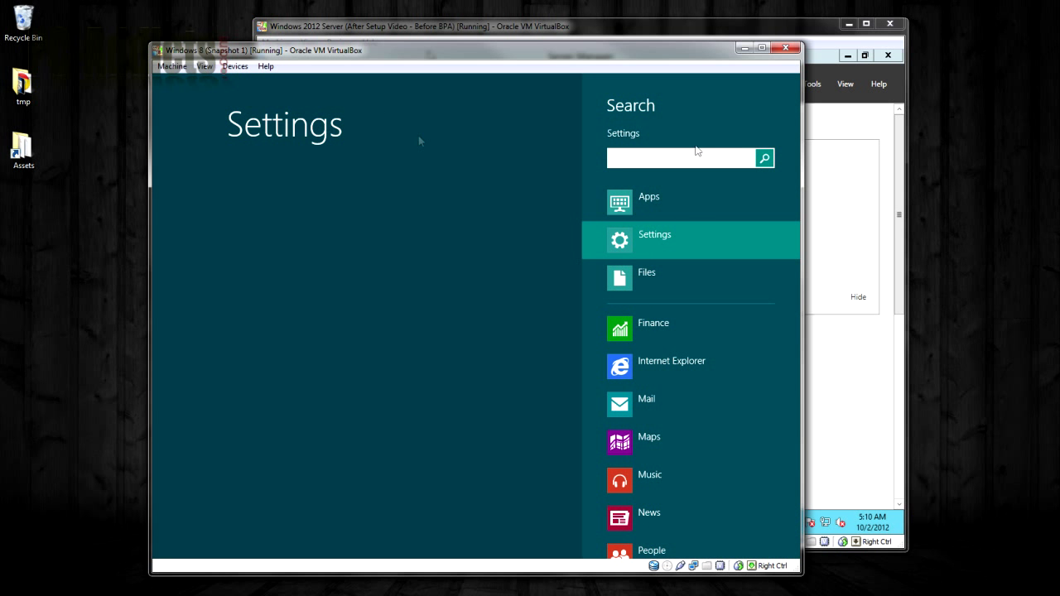
{"action": "type", "text": "domain"}
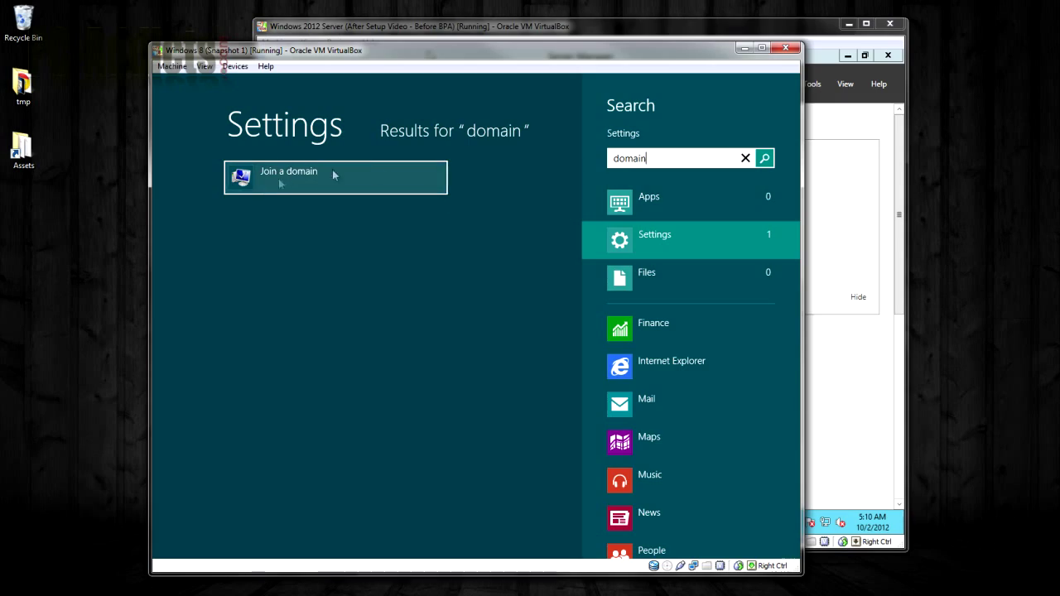
{"action": "left_click", "coordinate": [288, 171]}
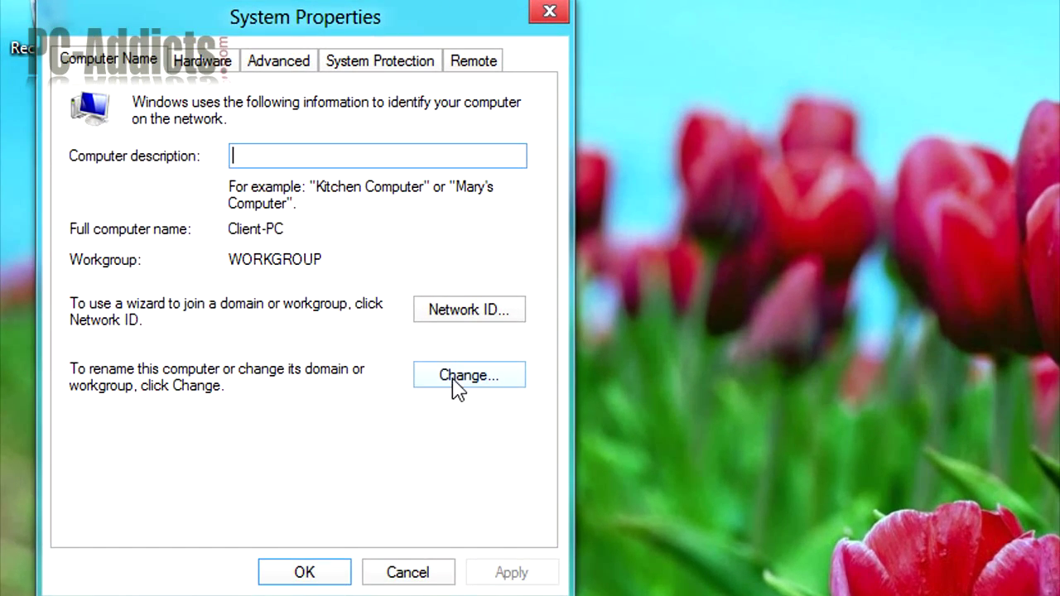
- Set Client-PC to be a member of the domain notcreative.internal
{"action": "left_click", "coordinate": [467, 375]}
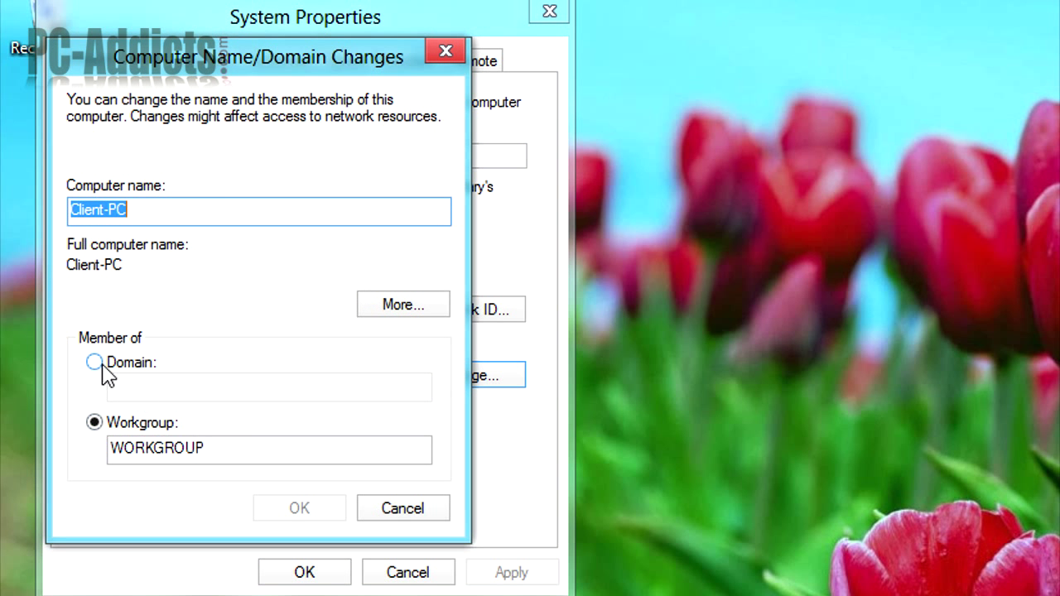
{"action": "left_click", "coordinate": [94, 362]}
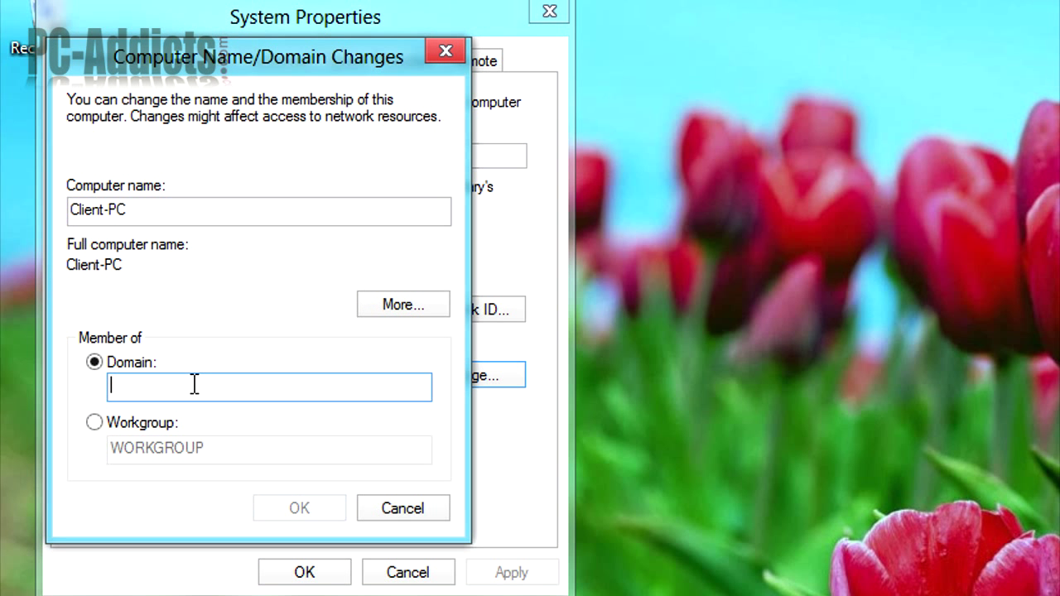
{"action": "type", "text": "notcreative"}
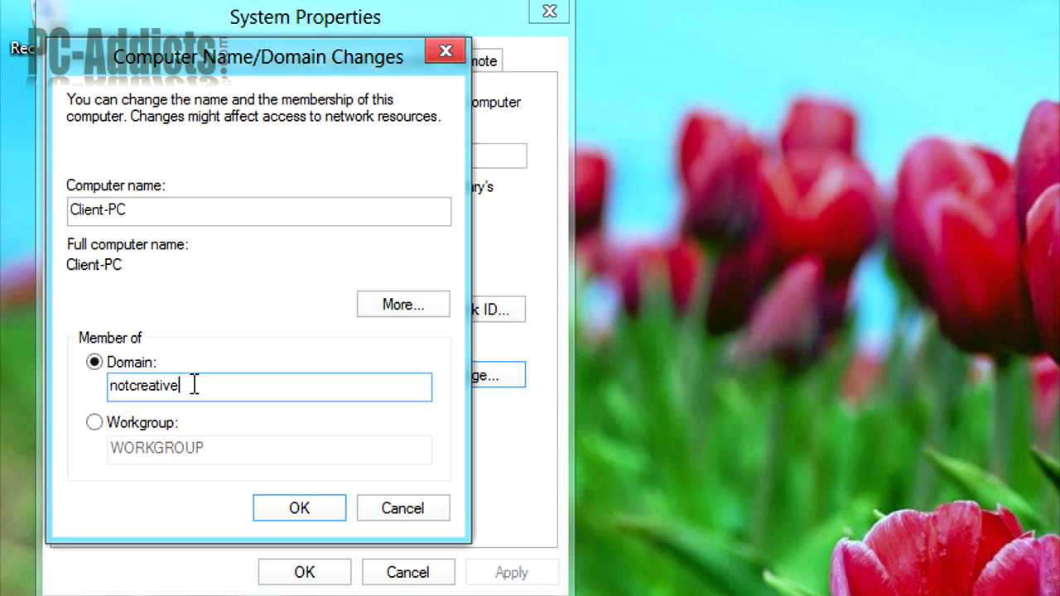
{"action": "type", "text": ".internal"}
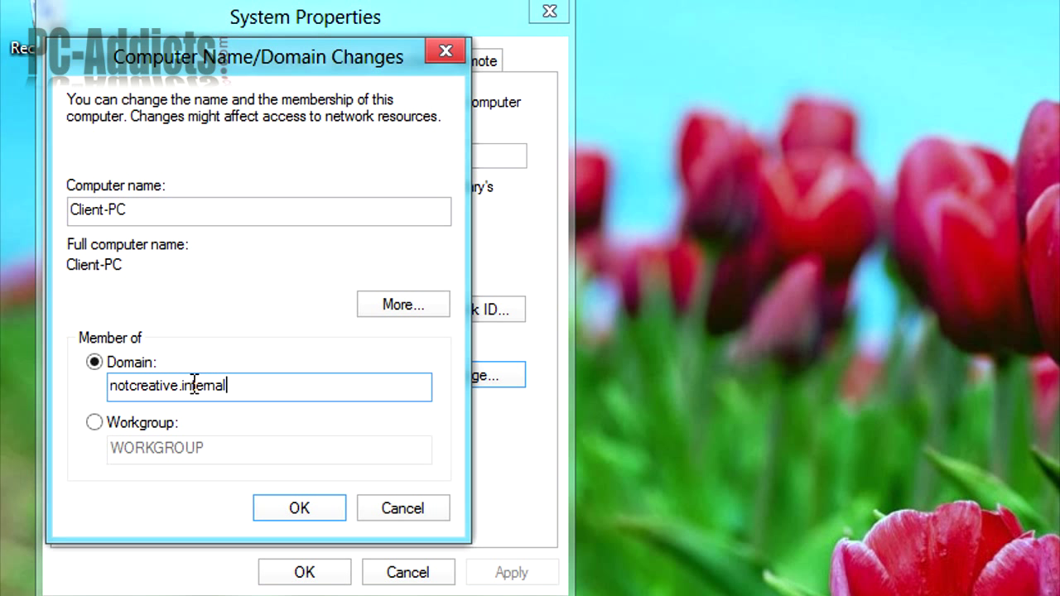
{"action": "left_click", "coordinate": [299, 507]}
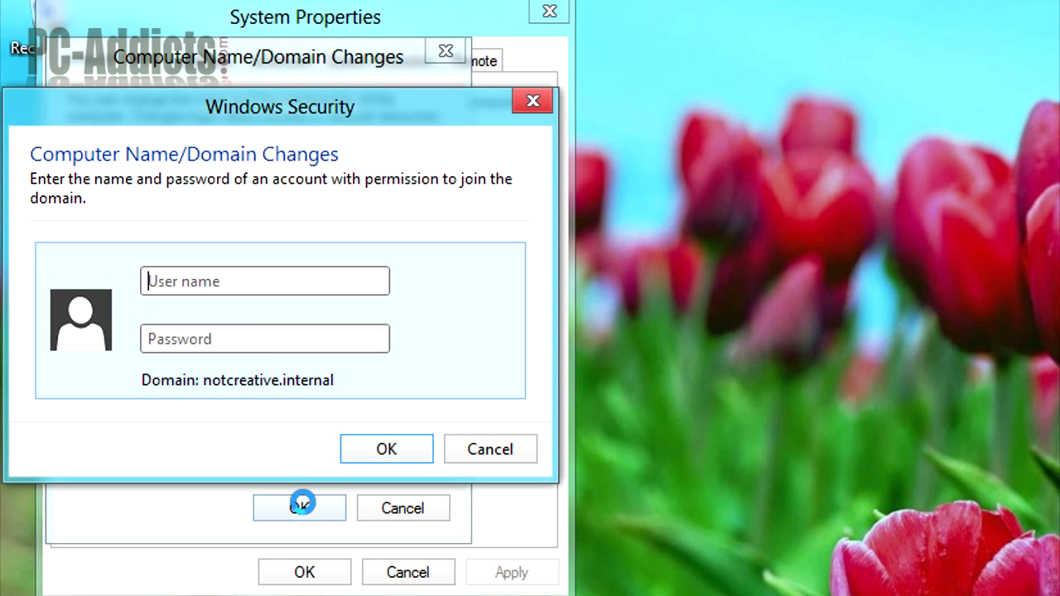
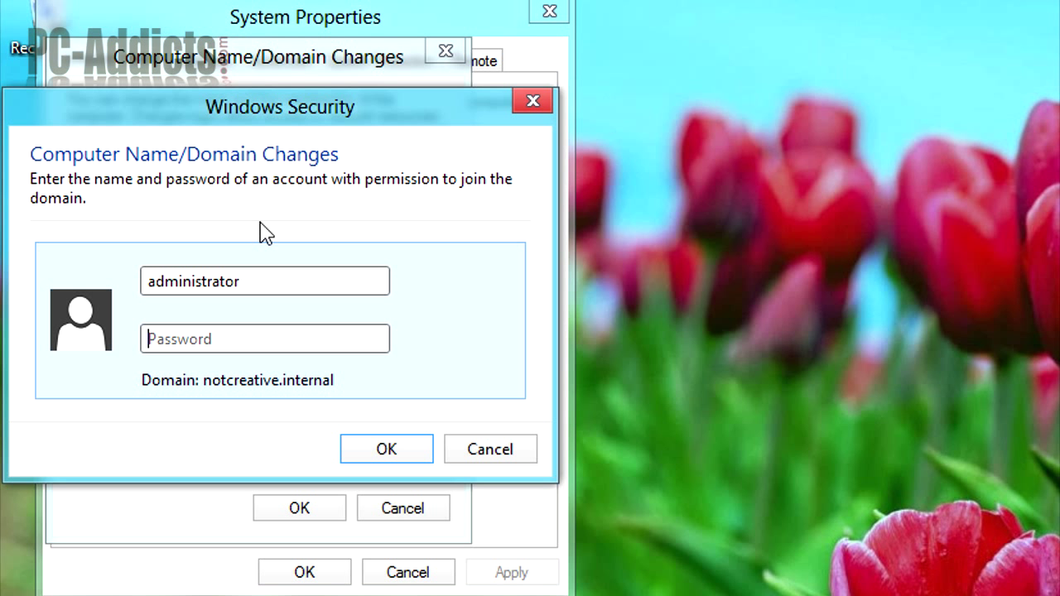
{"action": "type", "text": "password"}
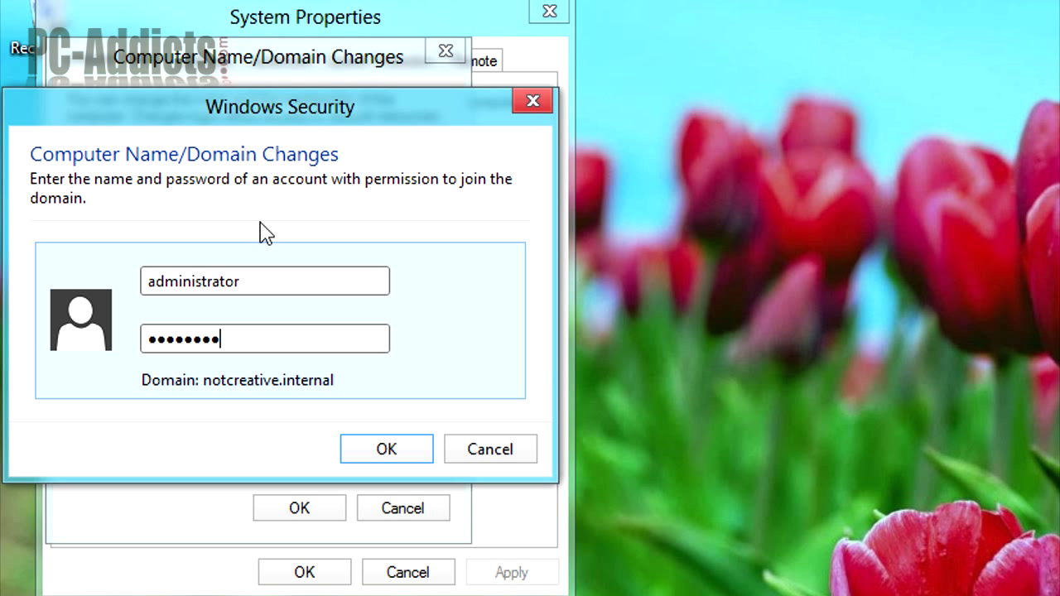
{"action": "left_click", "coordinate": [386, 449]}
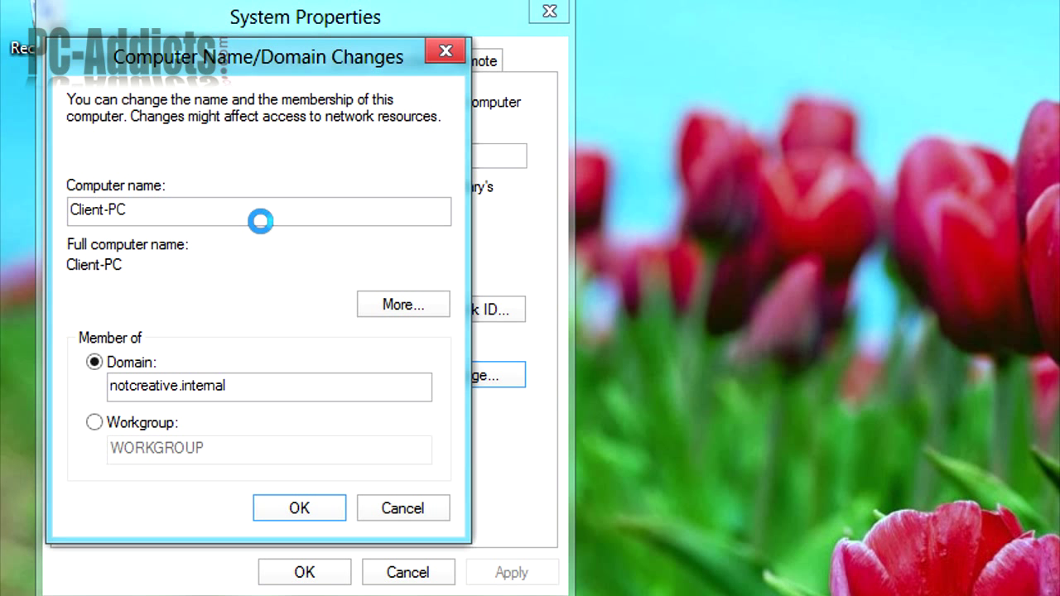
{"action": "left_click", "coordinate": [298, 507]}
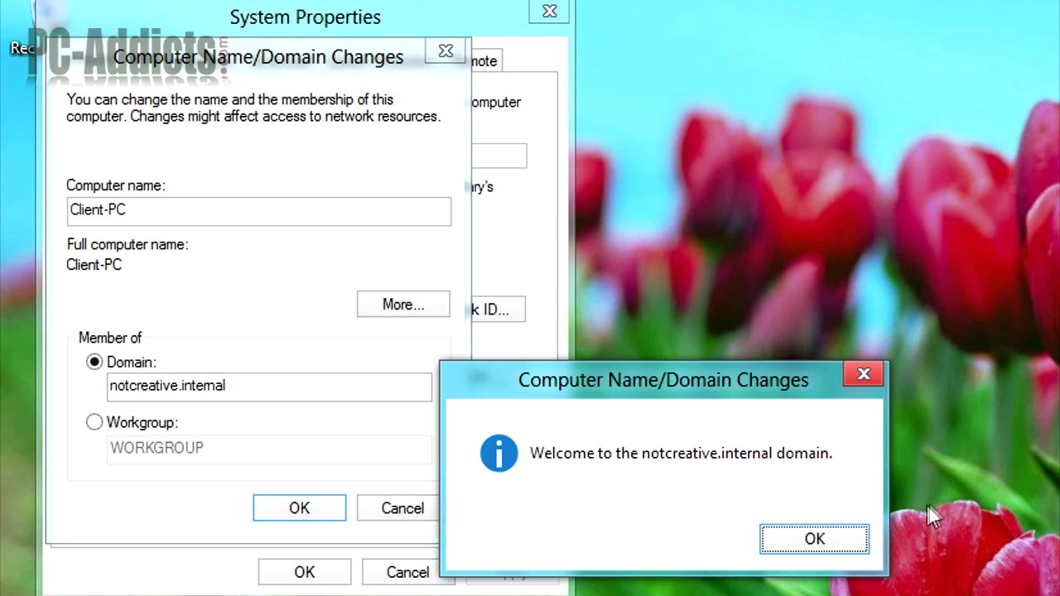
{"action": "left_click", "coordinate": [815, 541]}
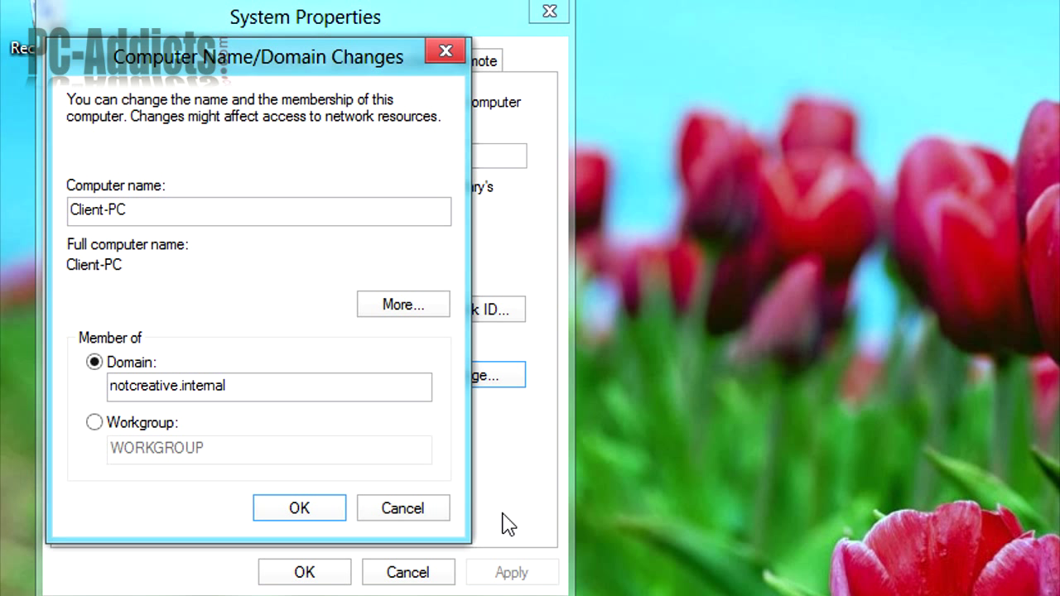
{"action": "left_click", "coordinate": [298, 507]}
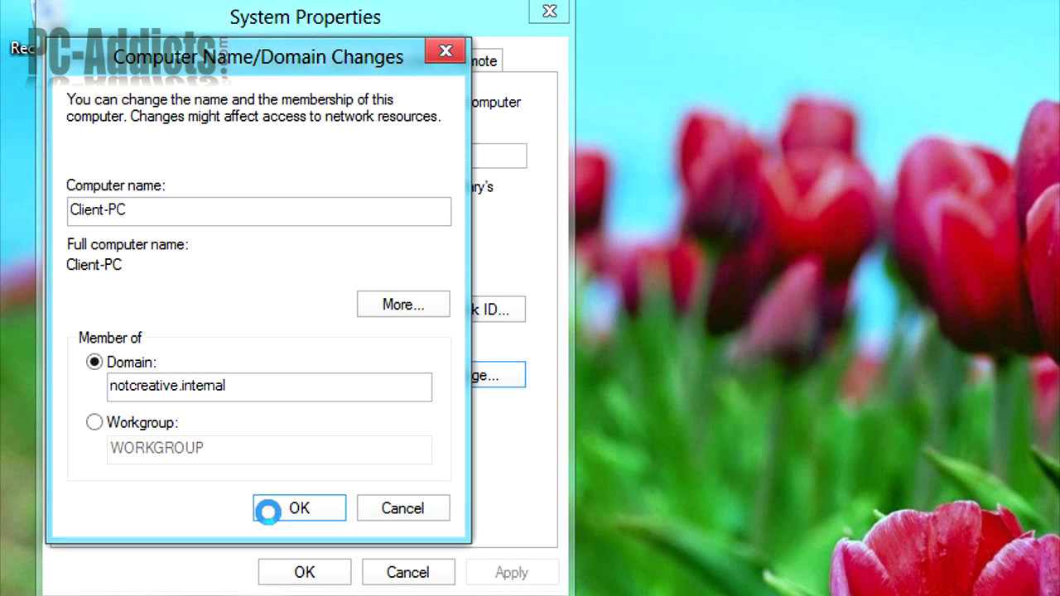
{"action": "left_click", "coordinate": [298, 507]}
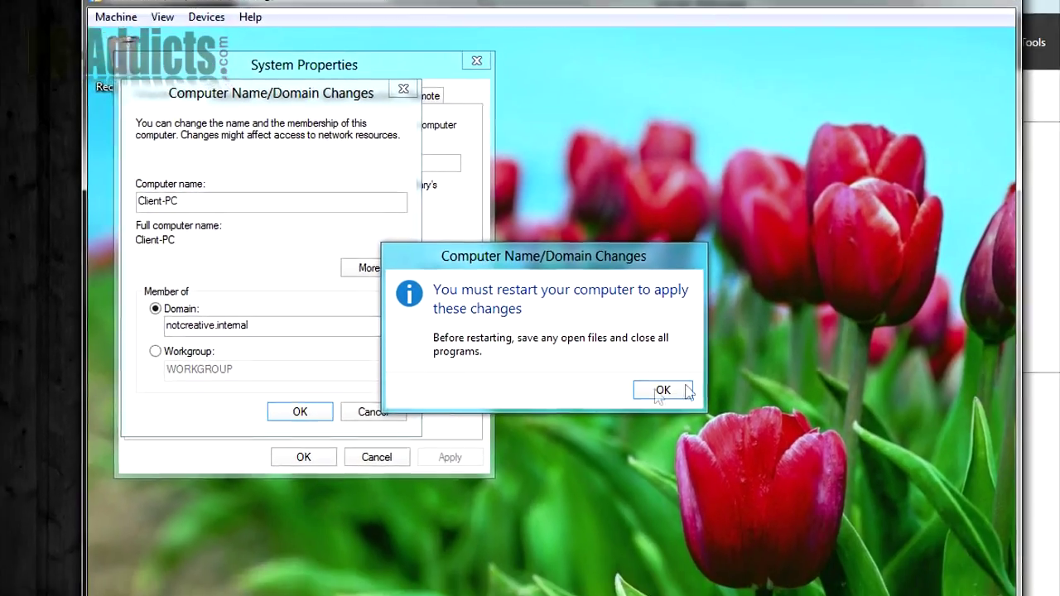
- Let the client restart to its sign-in screen and focus the Windows Server 2012 VM
{"action": "left_click", "coordinate": [662, 391]}
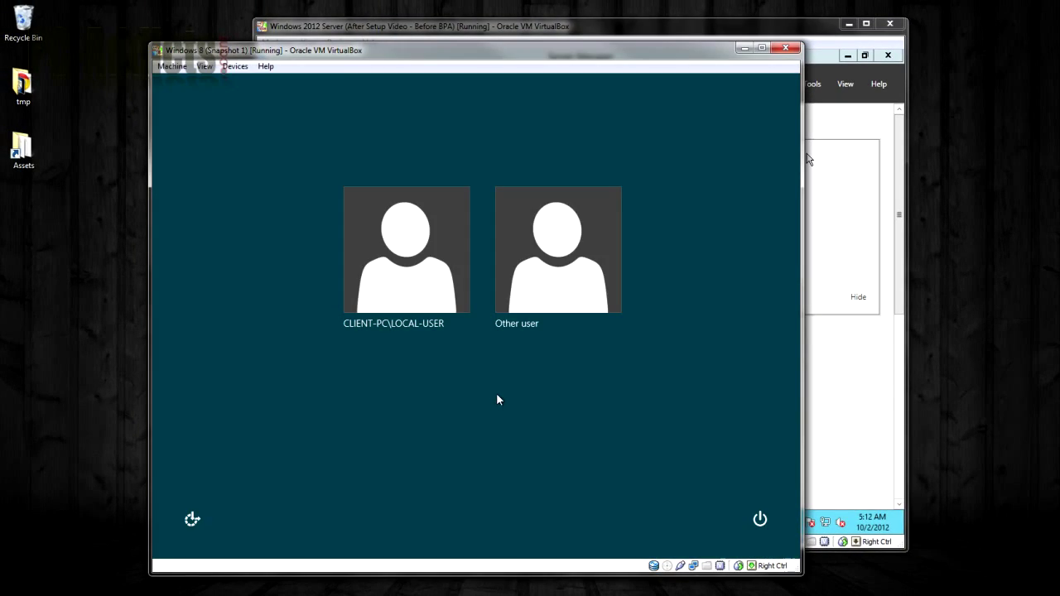
{"action": "mouse_move", "coordinate": [371, 358]}
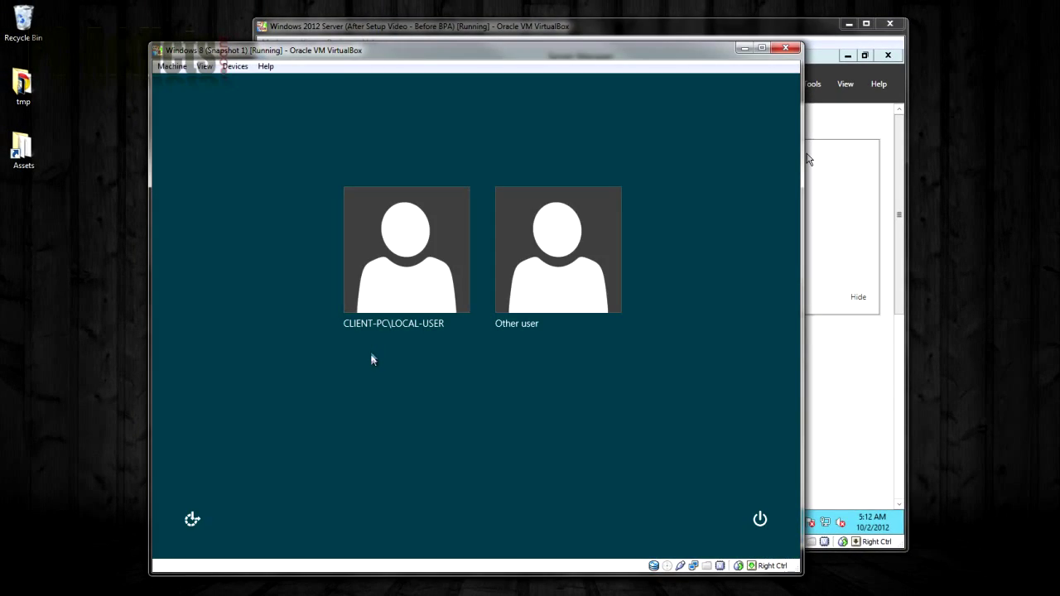
{"action": "mouse_move", "coordinate": [345, 340]}
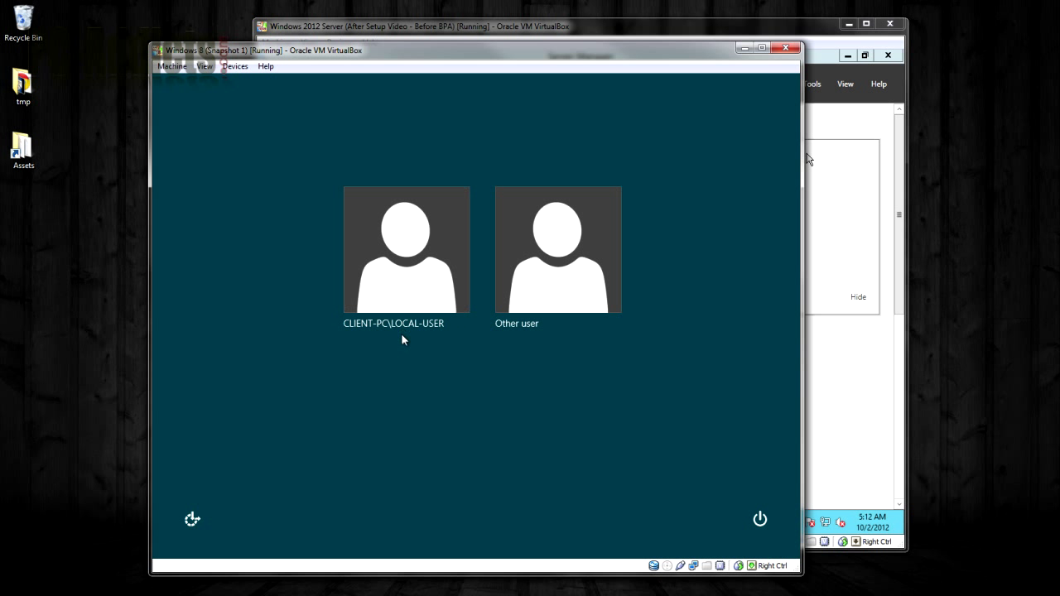
{"action": "left_click", "coordinate": [406, 249]}
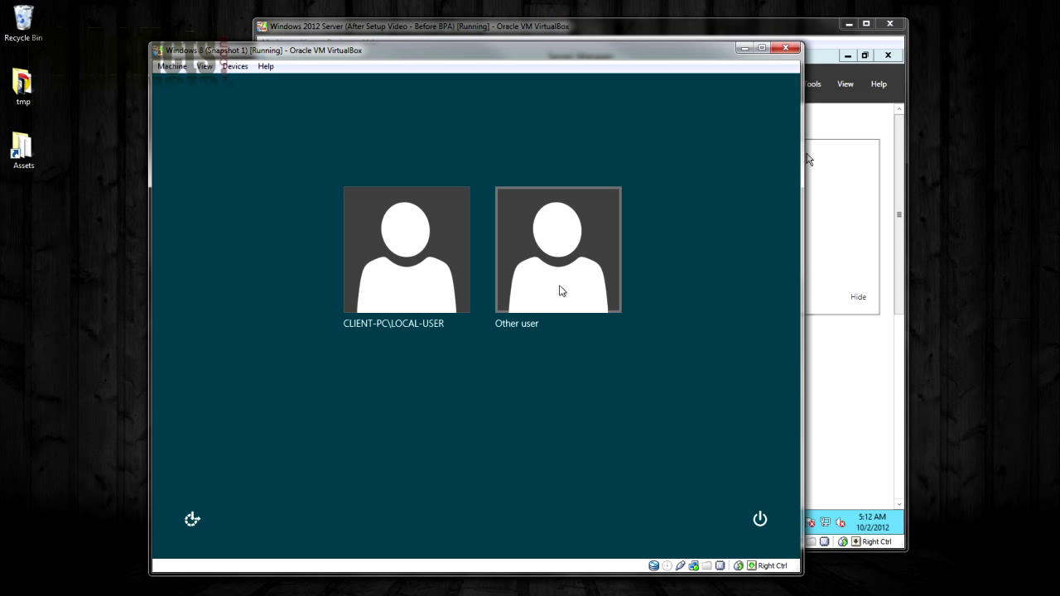
{"action": "mouse_move", "coordinate": [536, 73]}
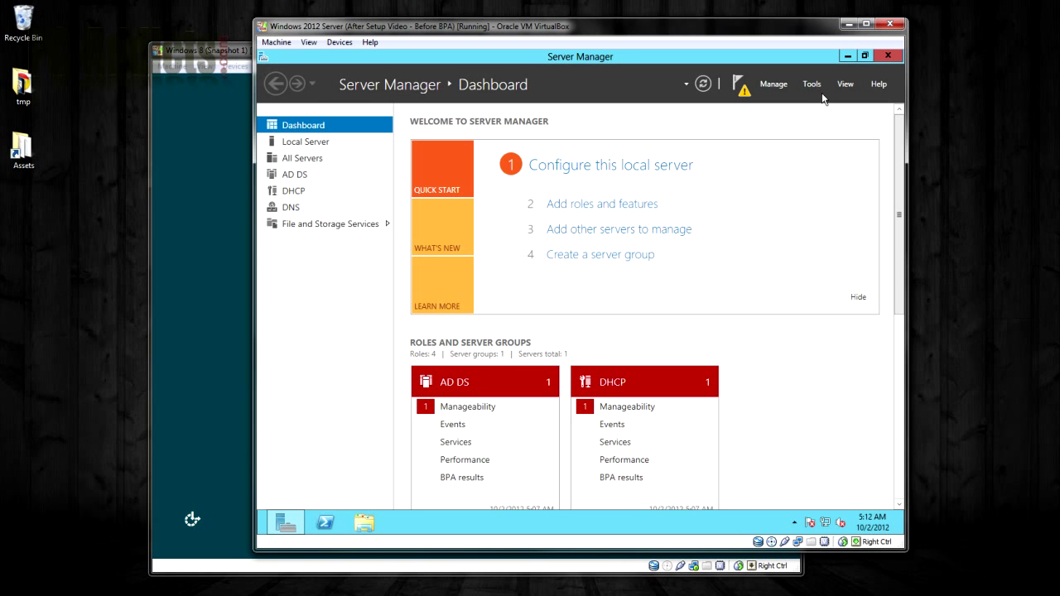
- Launch Active Directory Users and Computers from Server Manager's Tools menu
{"action": "left_click", "coordinate": [812, 83]}
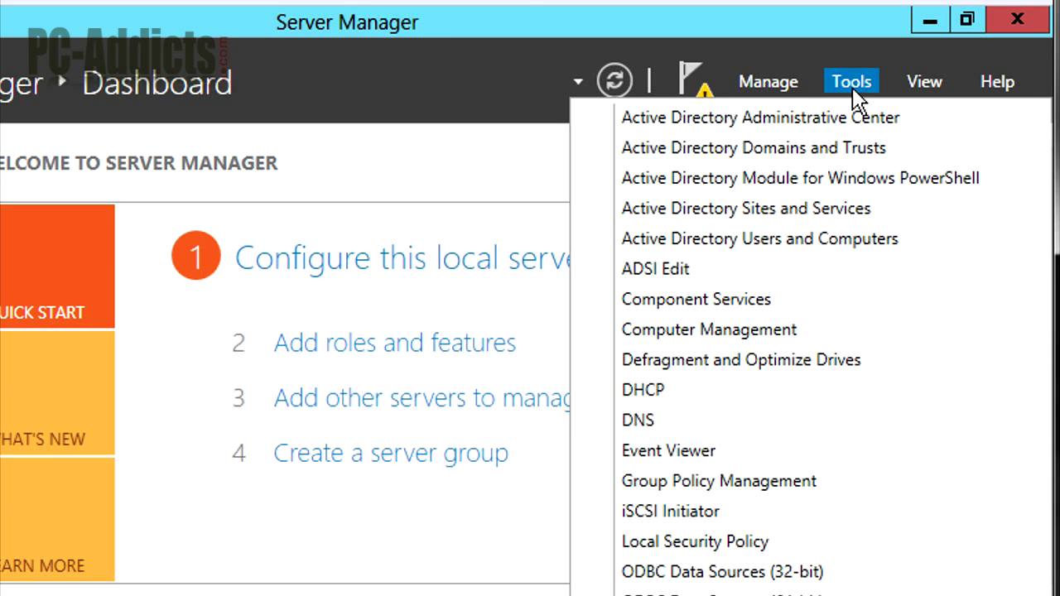
{"action": "left_click", "coordinate": [852, 81]}
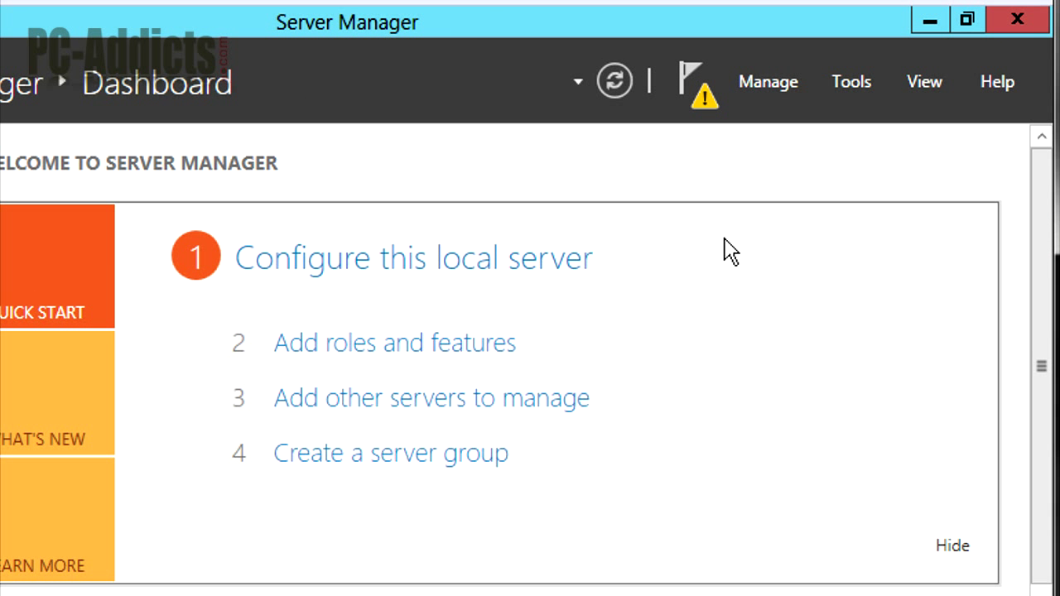
{"action": "scroll", "scroll_direction": "down", "scroll_amount": 3}
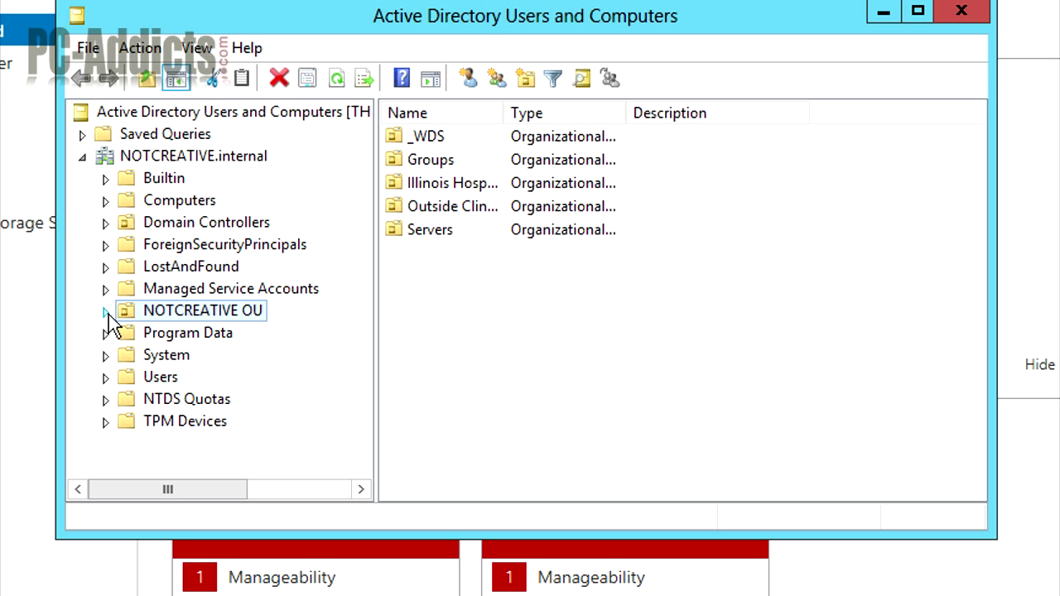
{"action": "left_click", "coordinate": [106, 311]}
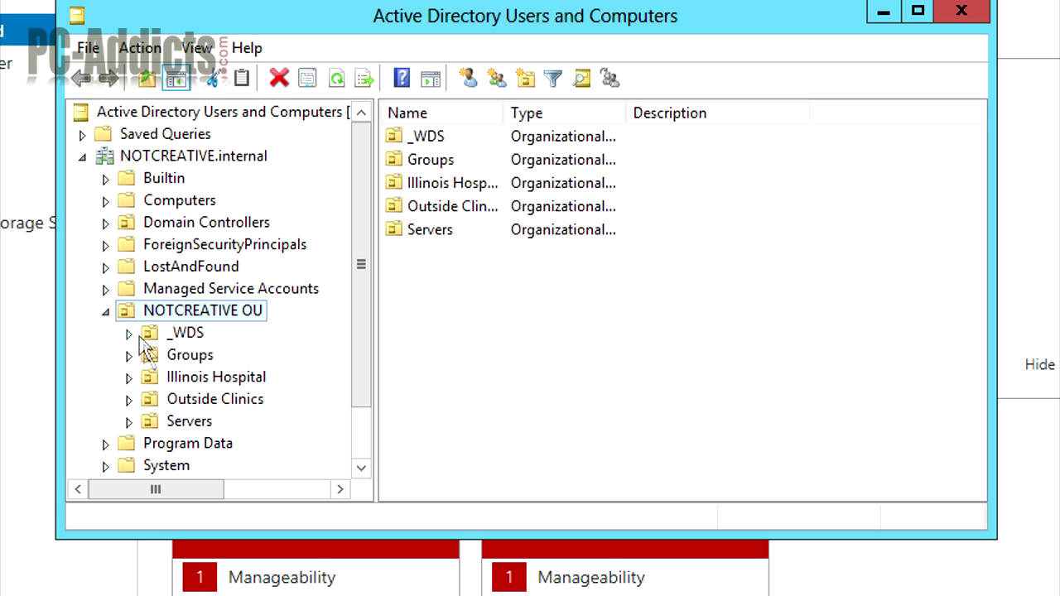
{"action": "left_click", "coordinate": [216, 378]}
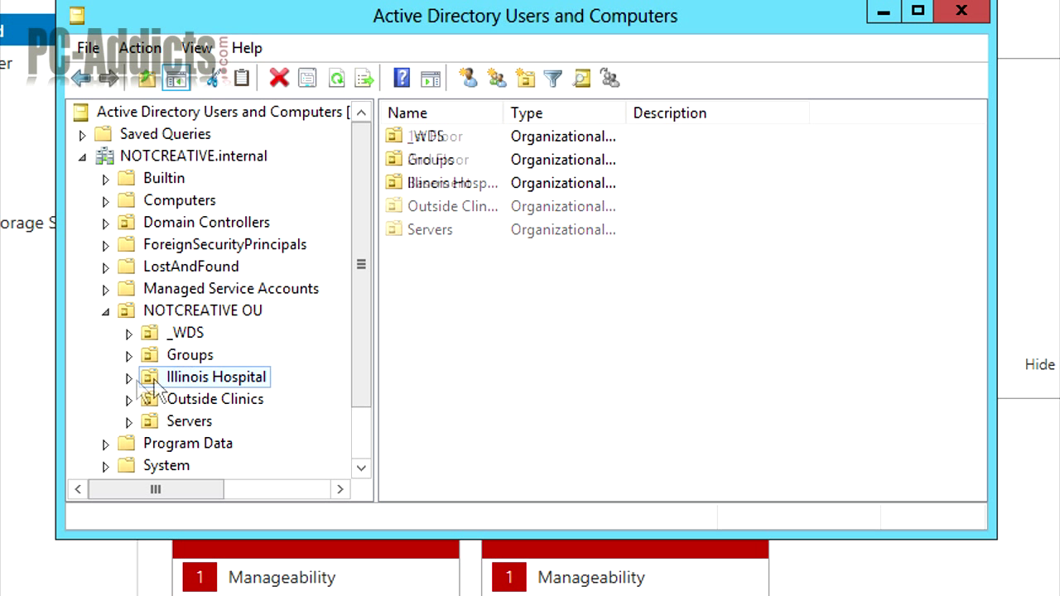
{"action": "left_click", "coordinate": [129, 378]}
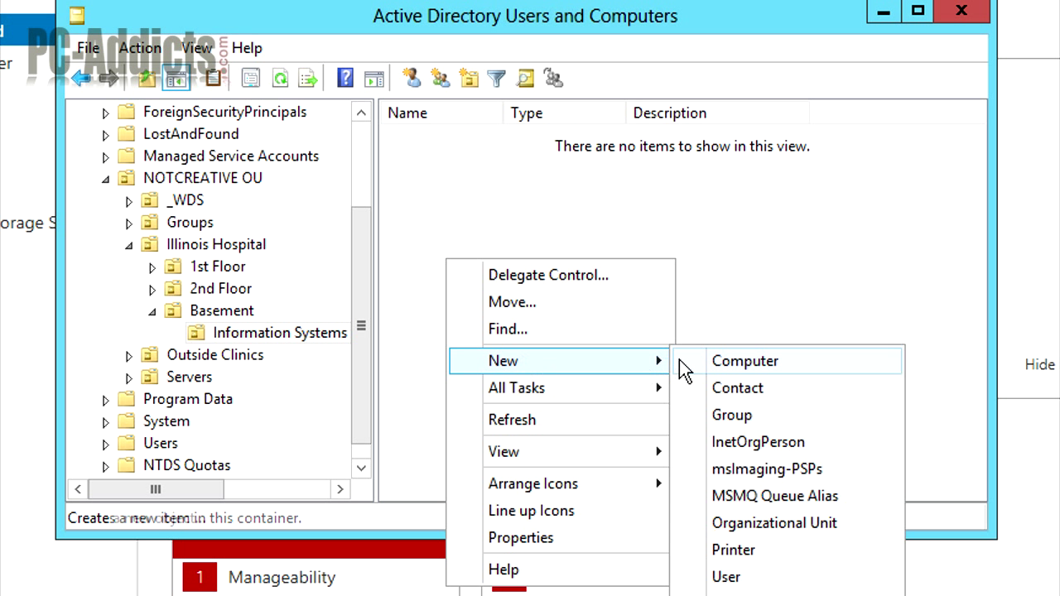
{"action": "left_click", "coordinate": [725, 577]}
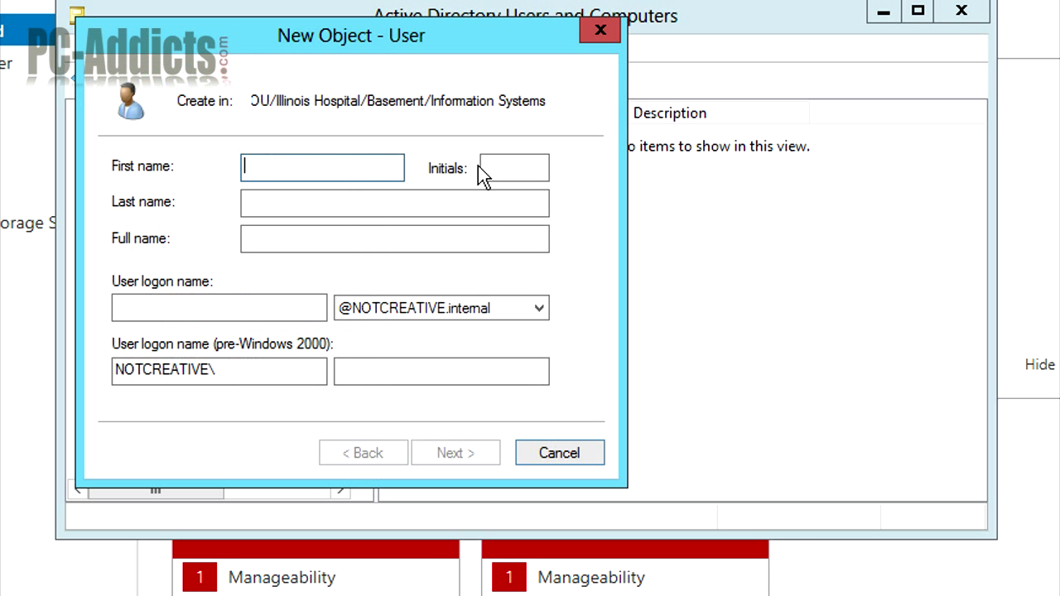
{"action": "type", "text": "Chris"}
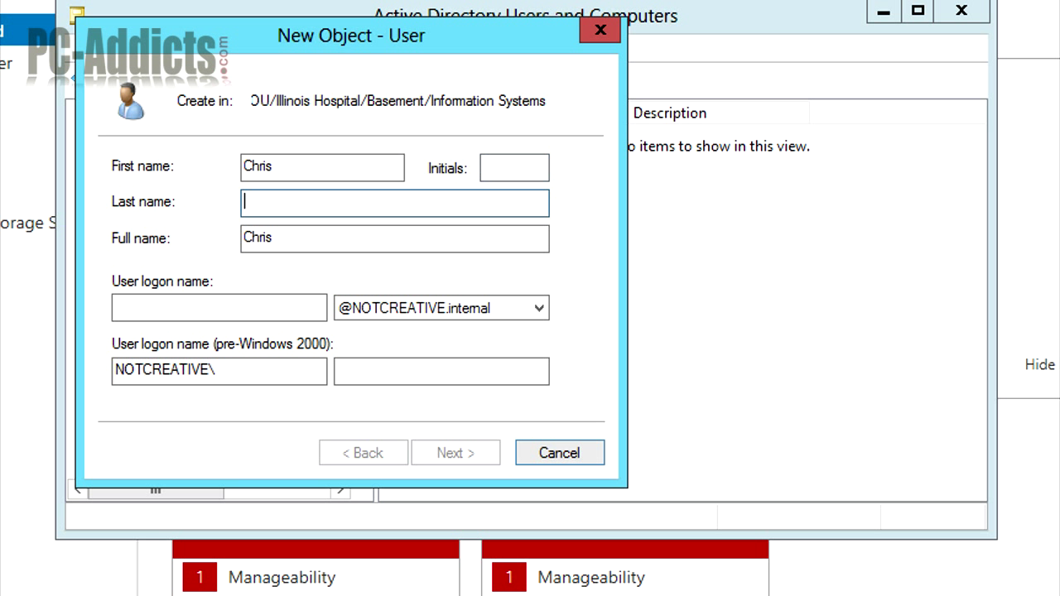
{"action": "type", "text": "cd"}
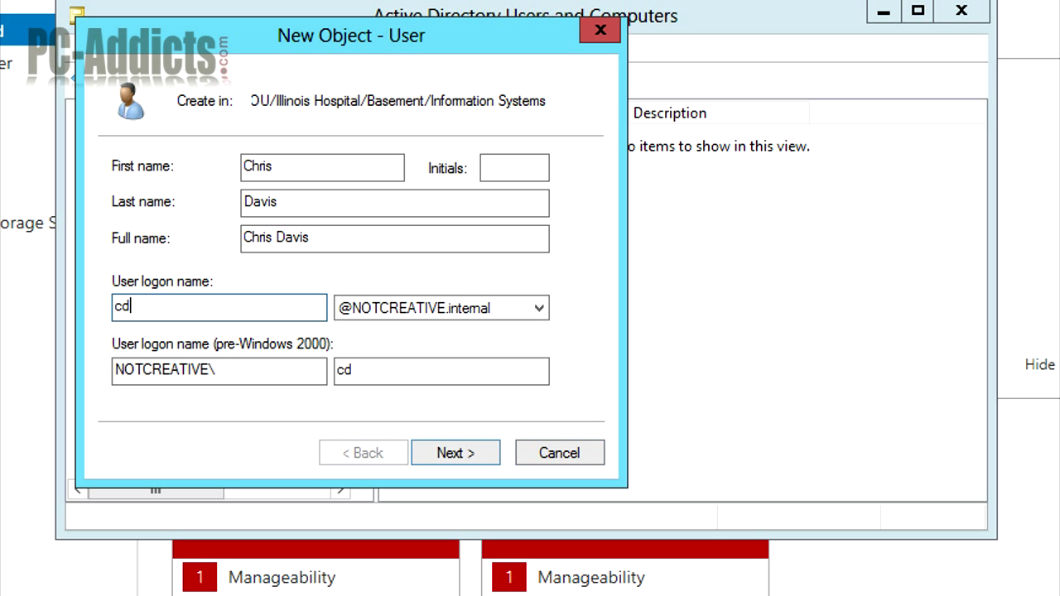
{"action": "left_click", "coordinate": [454, 454]}
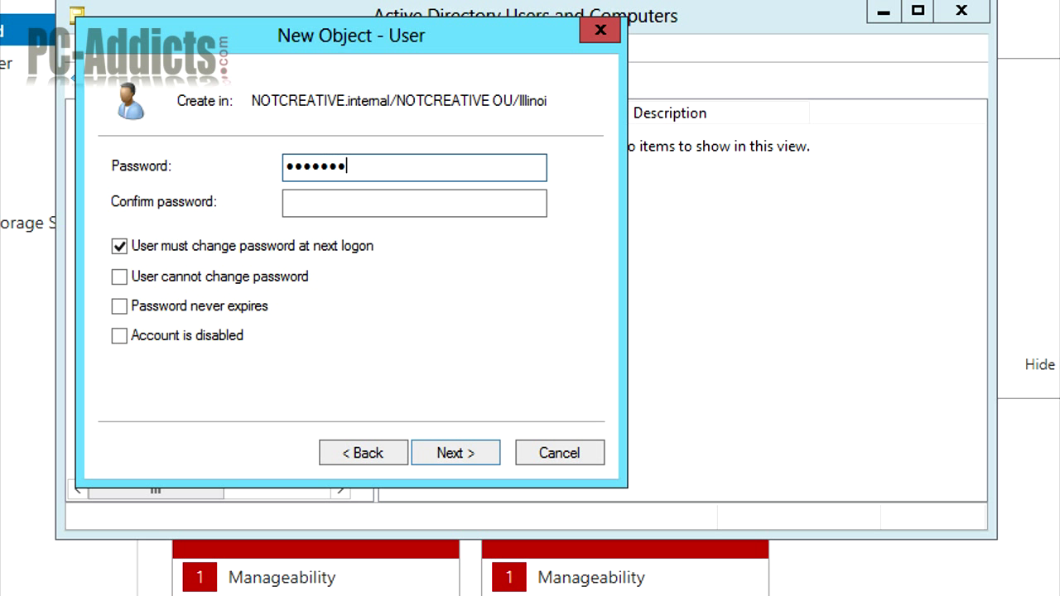
- Set the password, clear must-change-at-logon, make it never expire, and finish the account
{"action": "left_click", "coordinate": [415, 165]}
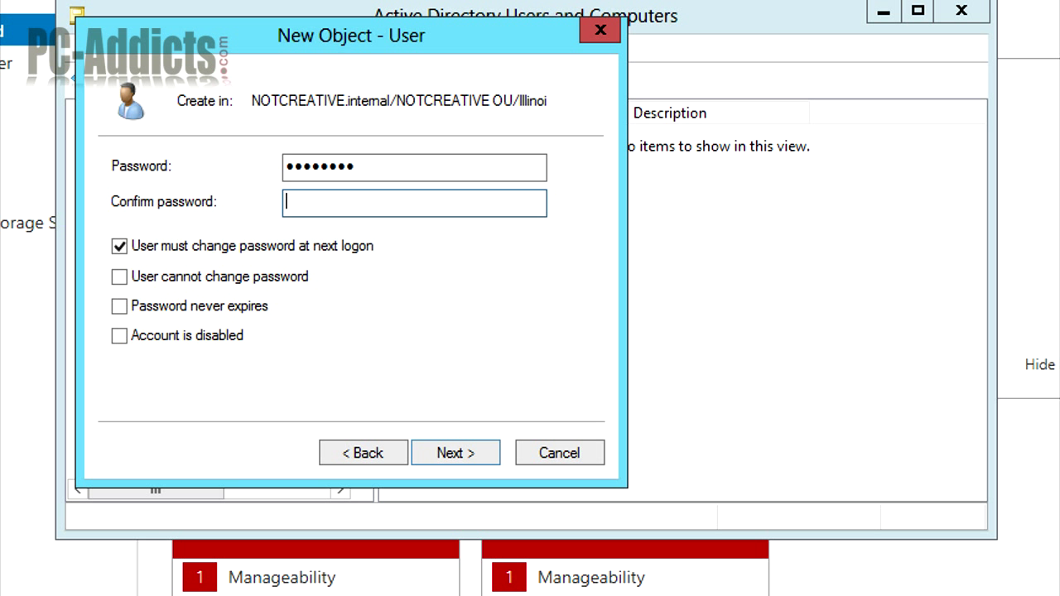
{"action": "type", "text": "••••••••"}
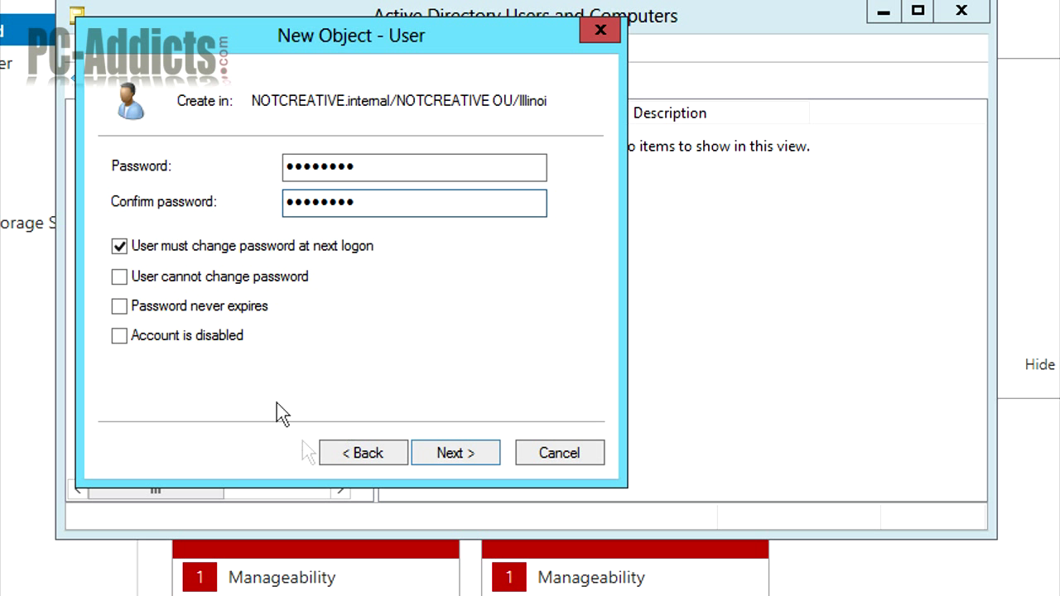
{"action": "left_click", "coordinate": [119, 245]}
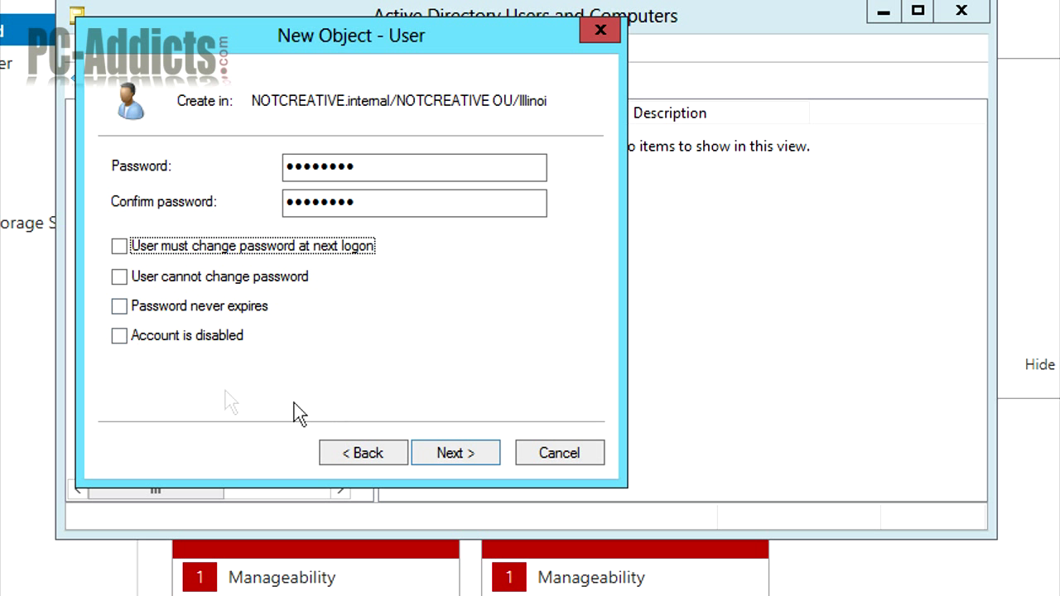
{"action": "left_click", "coordinate": [454, 454]}
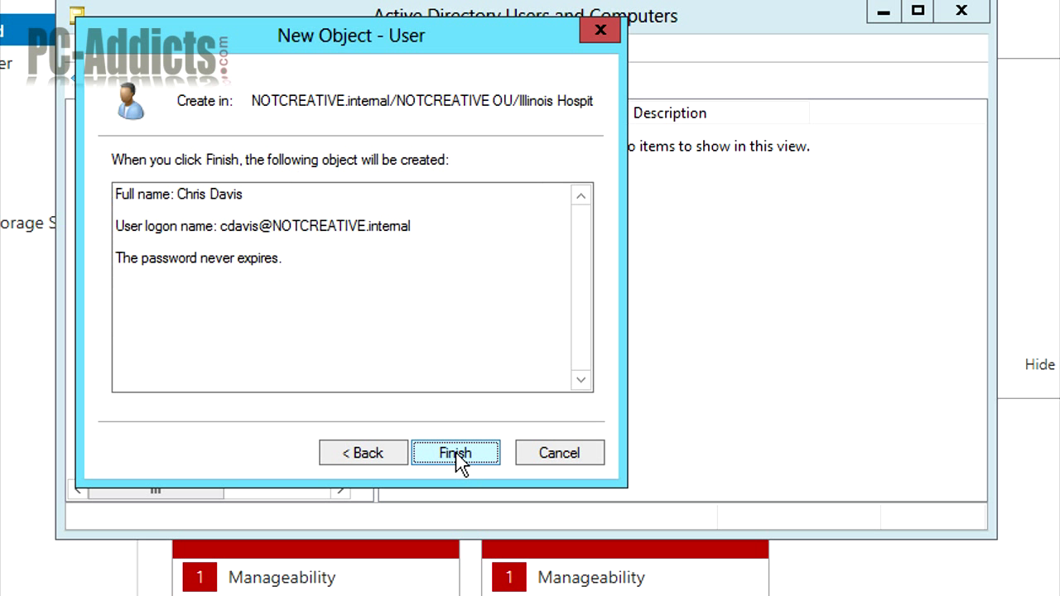
{"action": "left_click", "coordinate": [454, 454]}
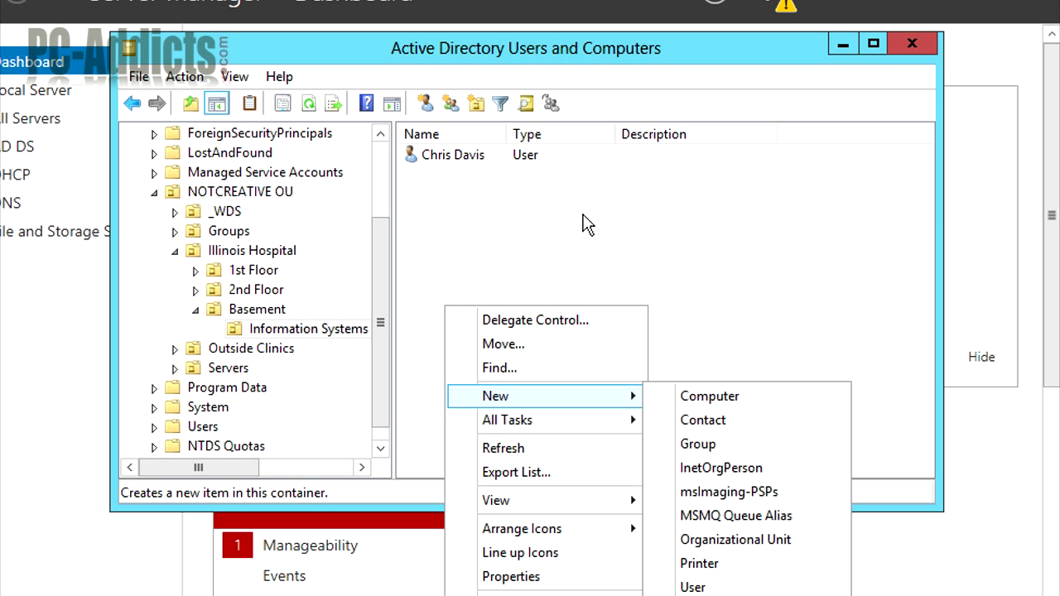
{"action": "left_click", "coordinate": [692, 587]}
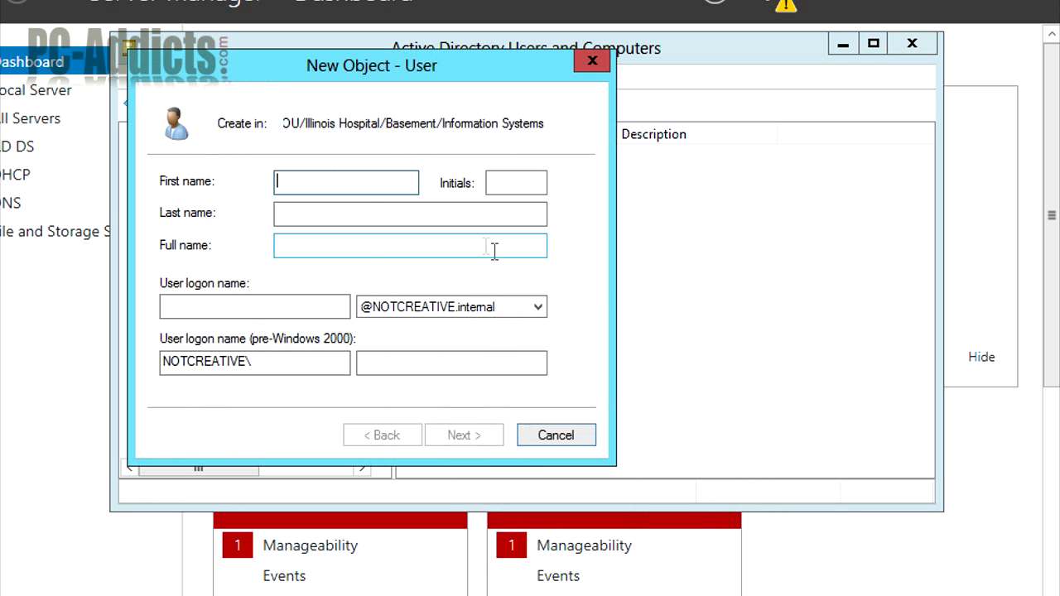
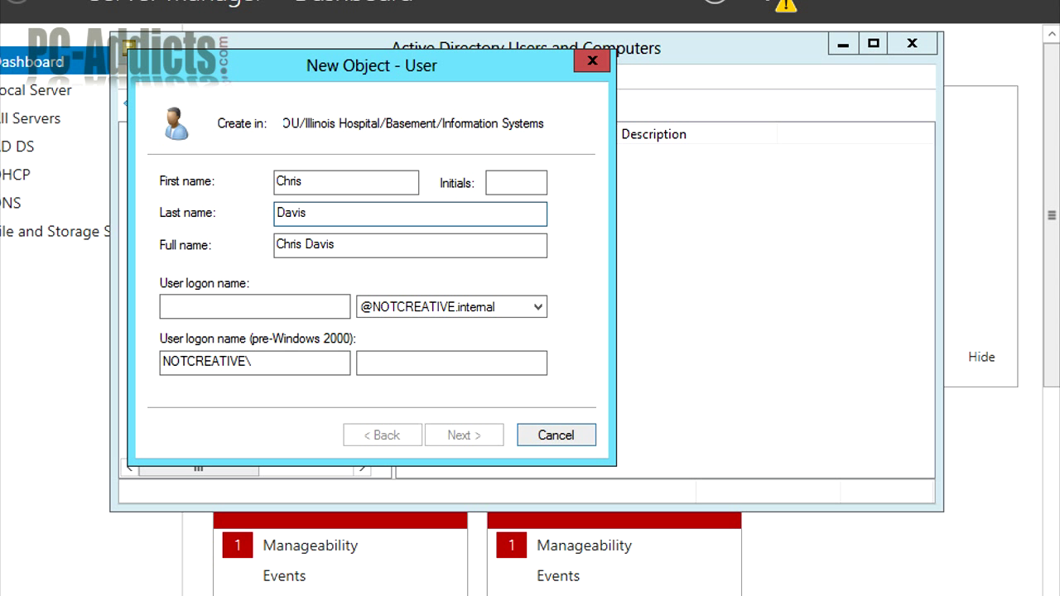
{"action": "type", "text": "- Admin"}
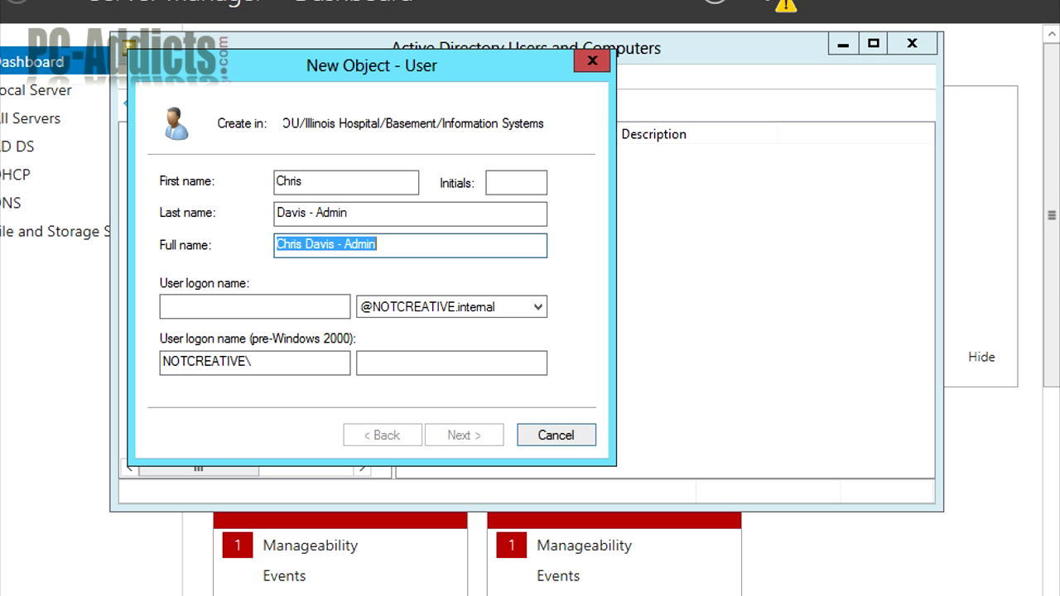
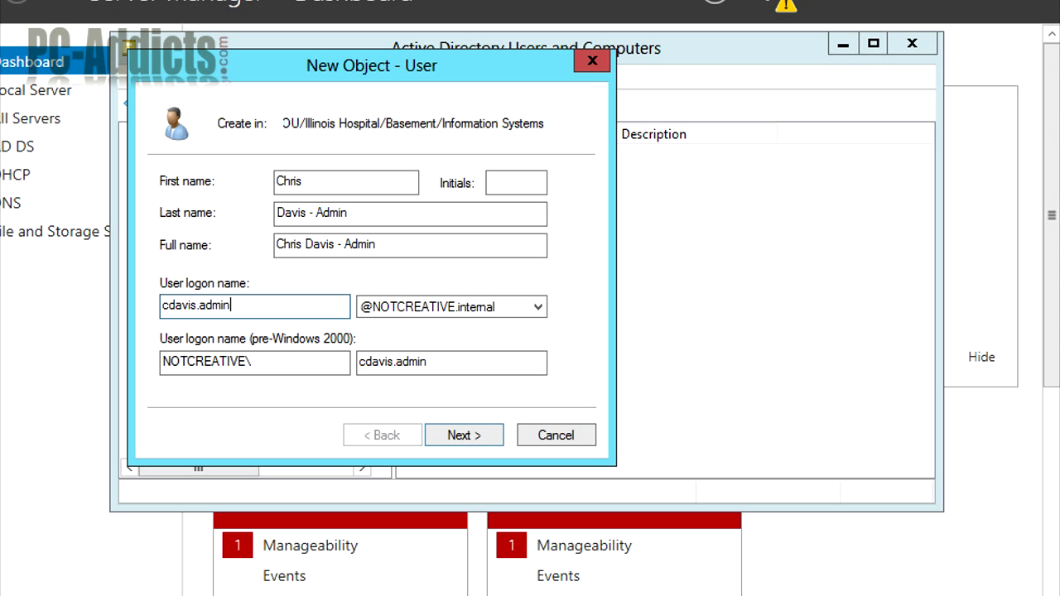
{"action": "left_click", "coordinate": [464, 434]}
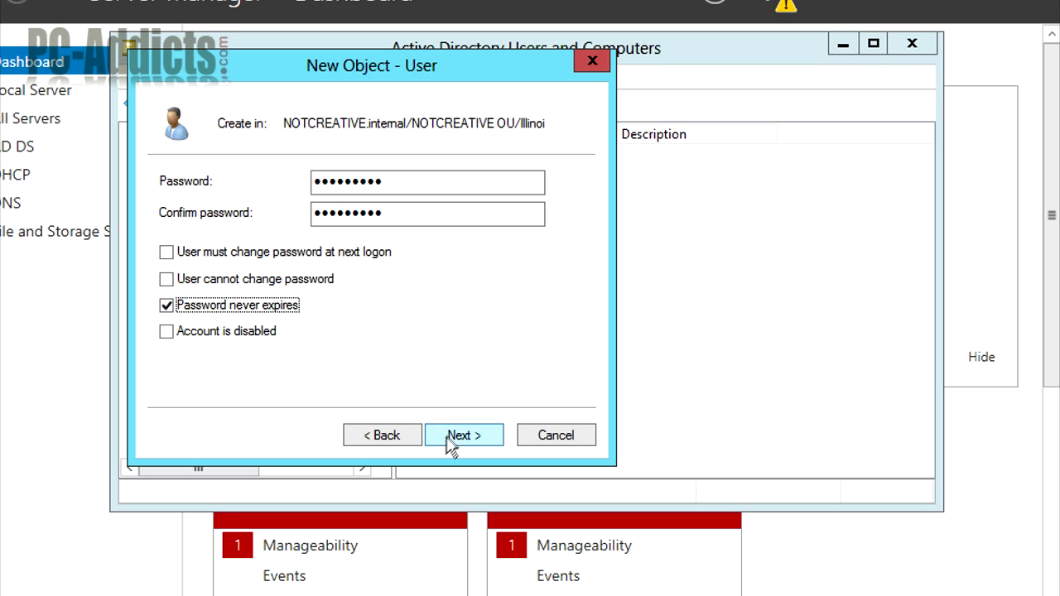
{"action": "left_click", "coordinate": [463, 434]}
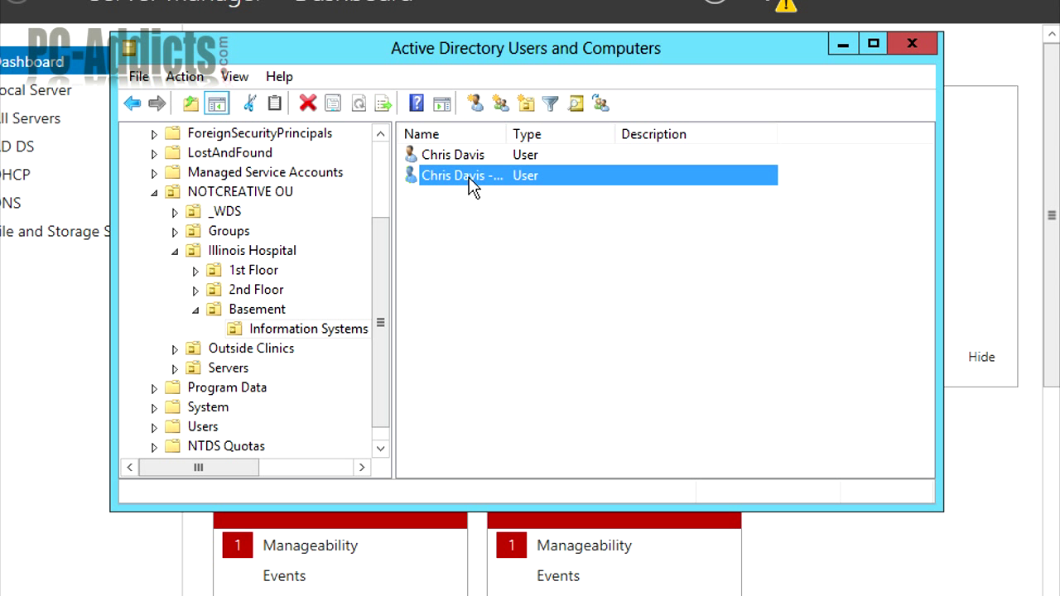
{"action": "right_click", "coordinate": [464, 176]}
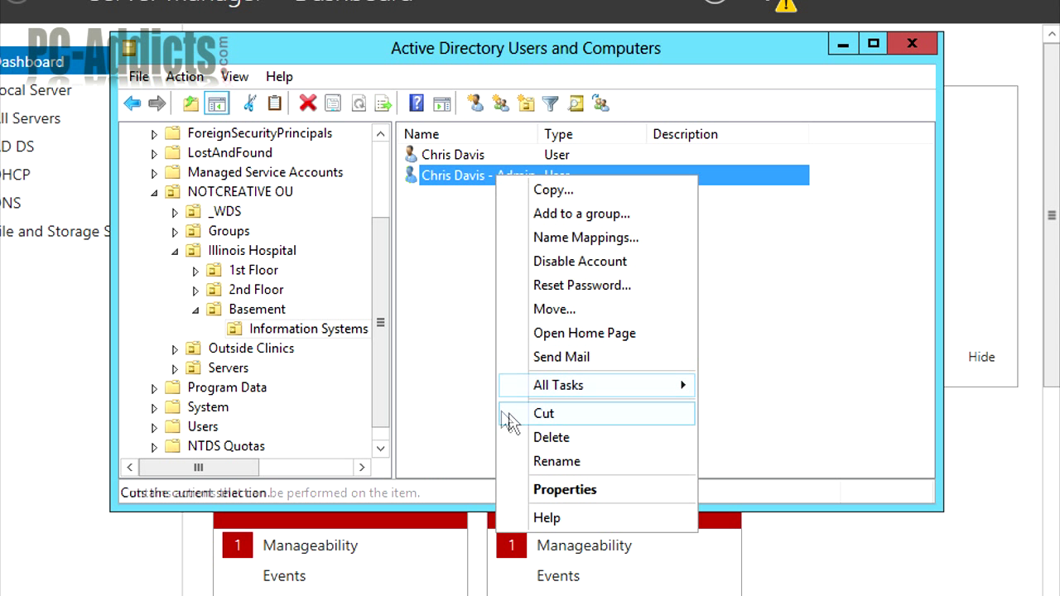
{"action": "left_click", "coordinate": [564, 490]}
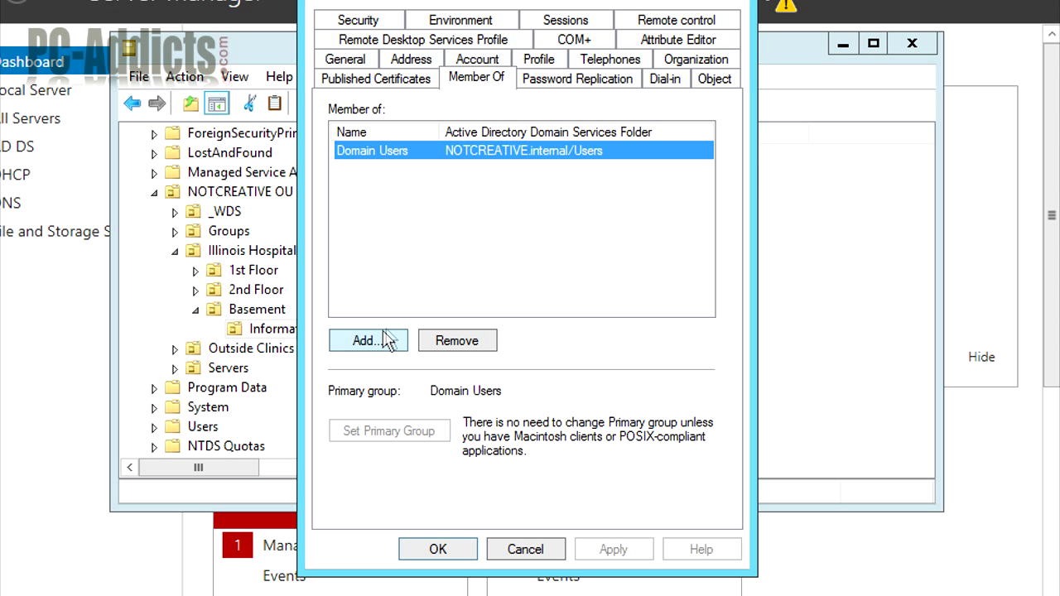
{"action": "left_click", "coordinate": [368, 341]}
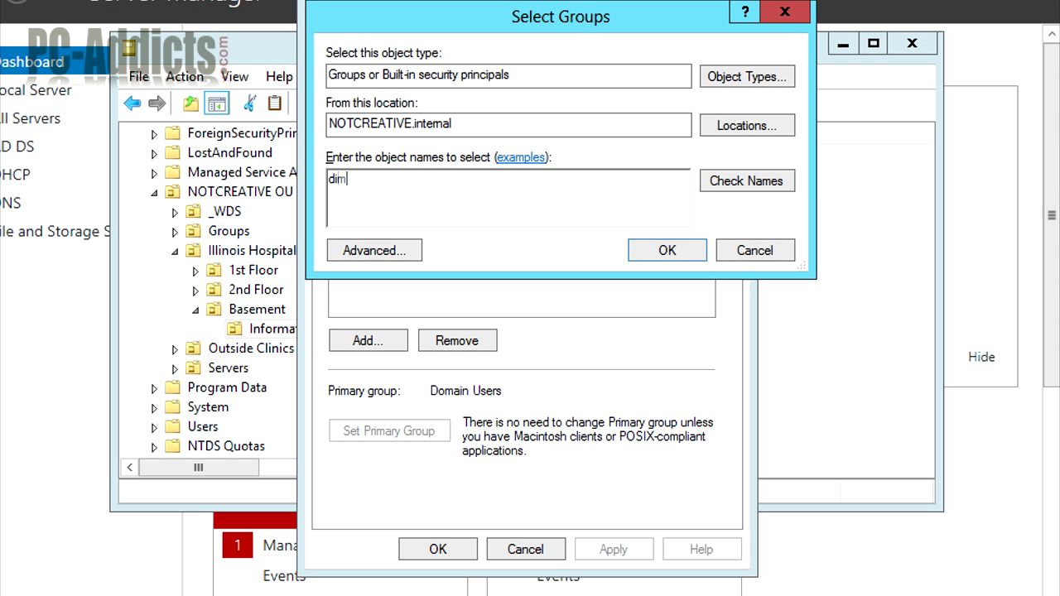
{"action": "left_click", "coordinate": [666, 250]}
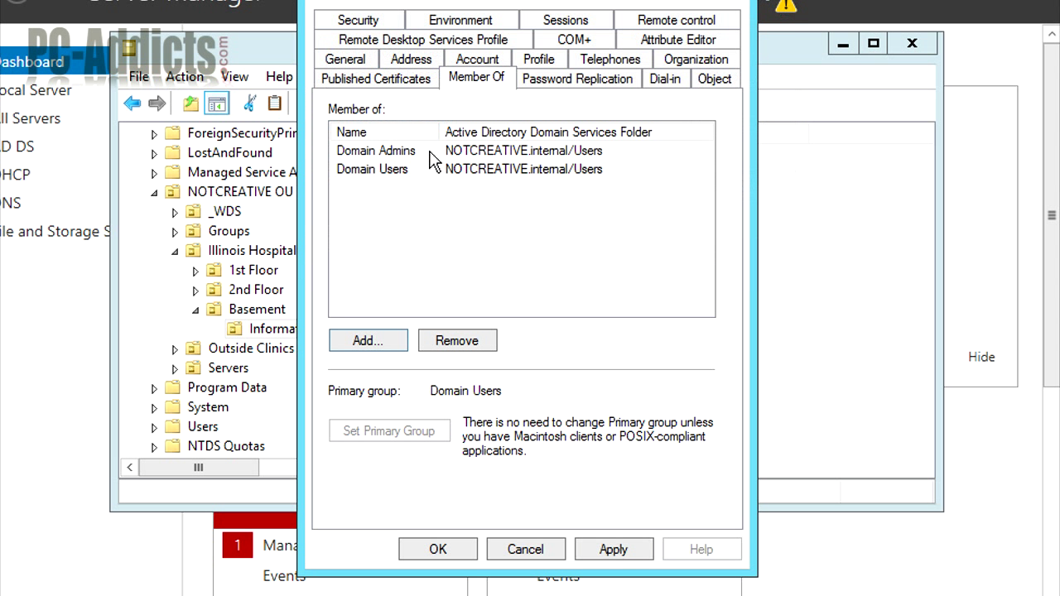
{"action": "mouse_move", "coordinate": [454, 179]}
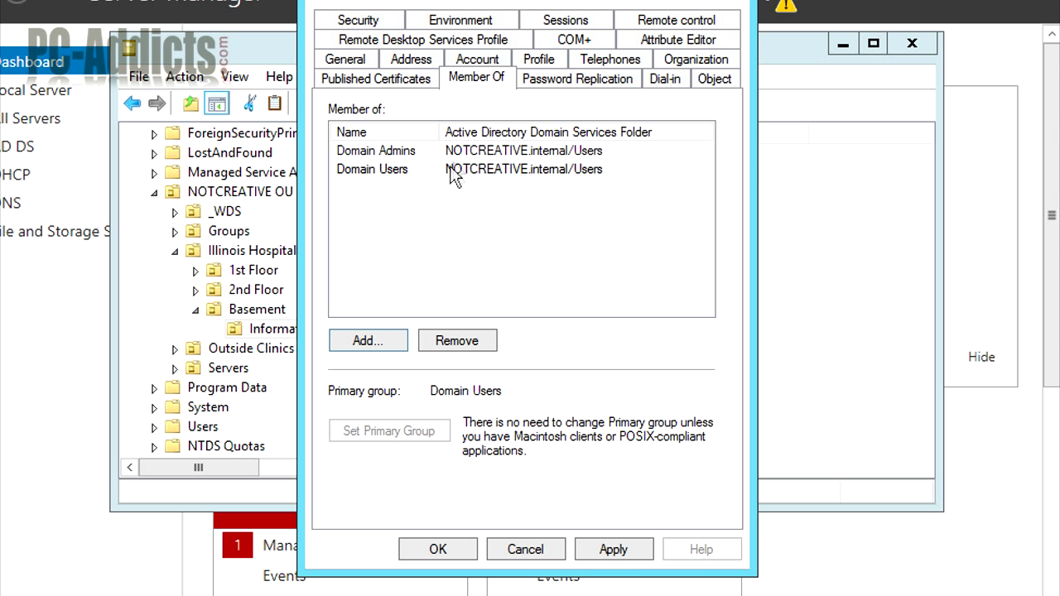
{"action": "left_click", "coordinate": [376, 149]}
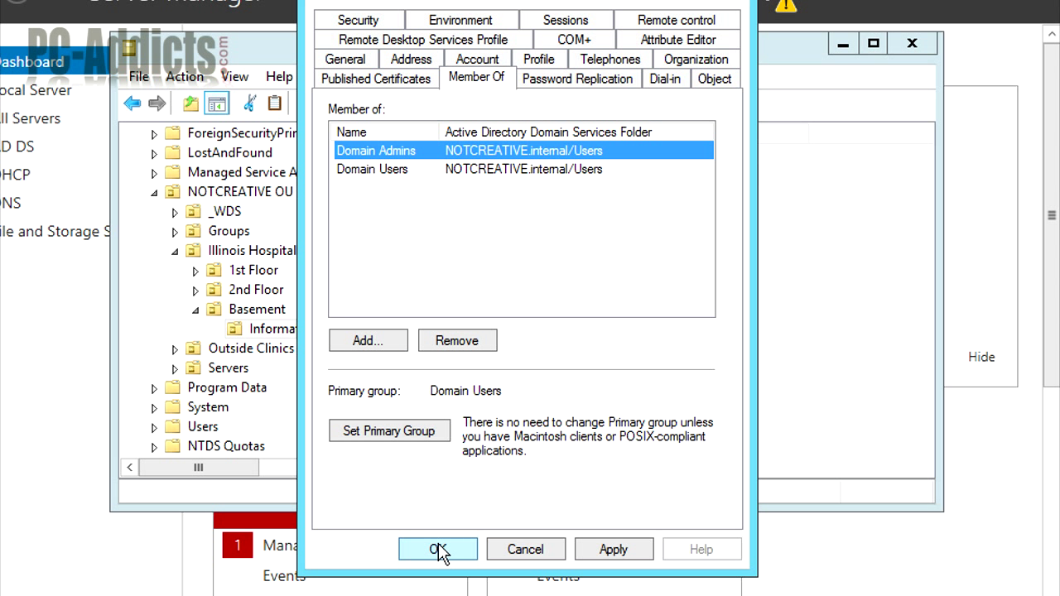
{"action": "left_click", "coordinate": [438, 550]}
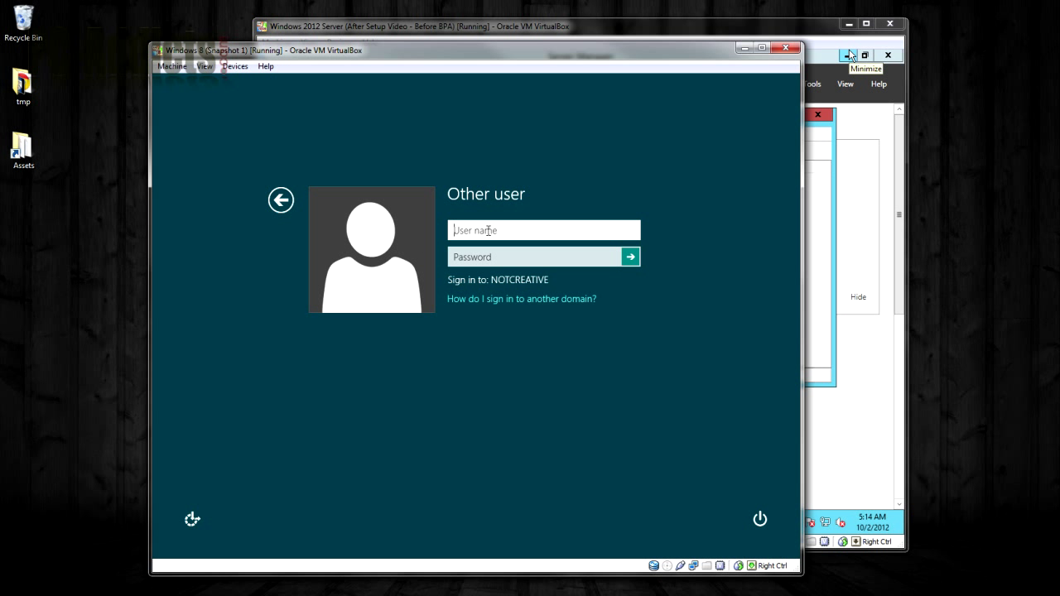
{"action": "mouse_move", "coordinate": [495, 285]}
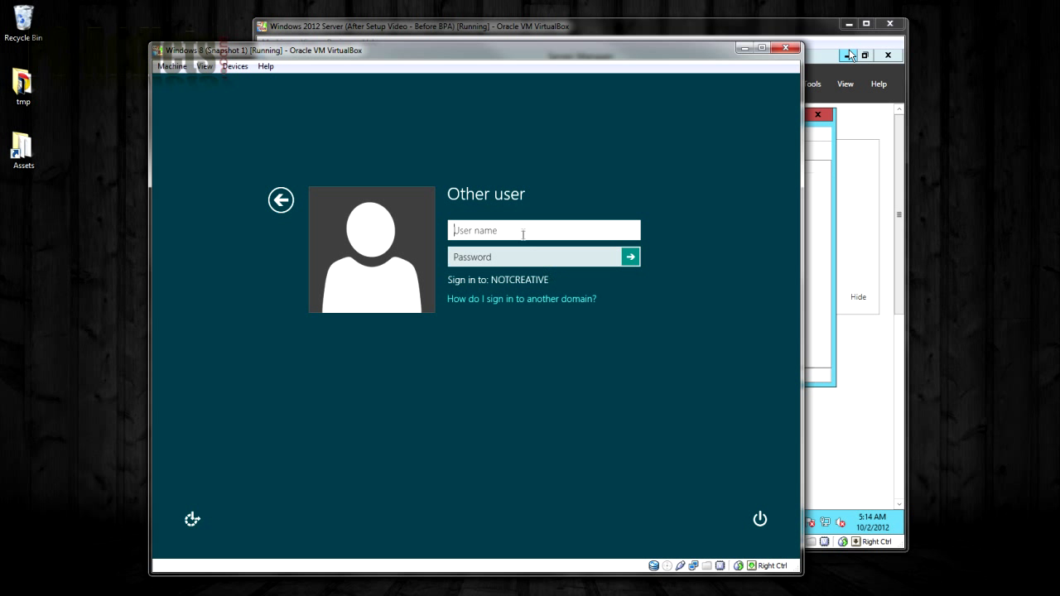
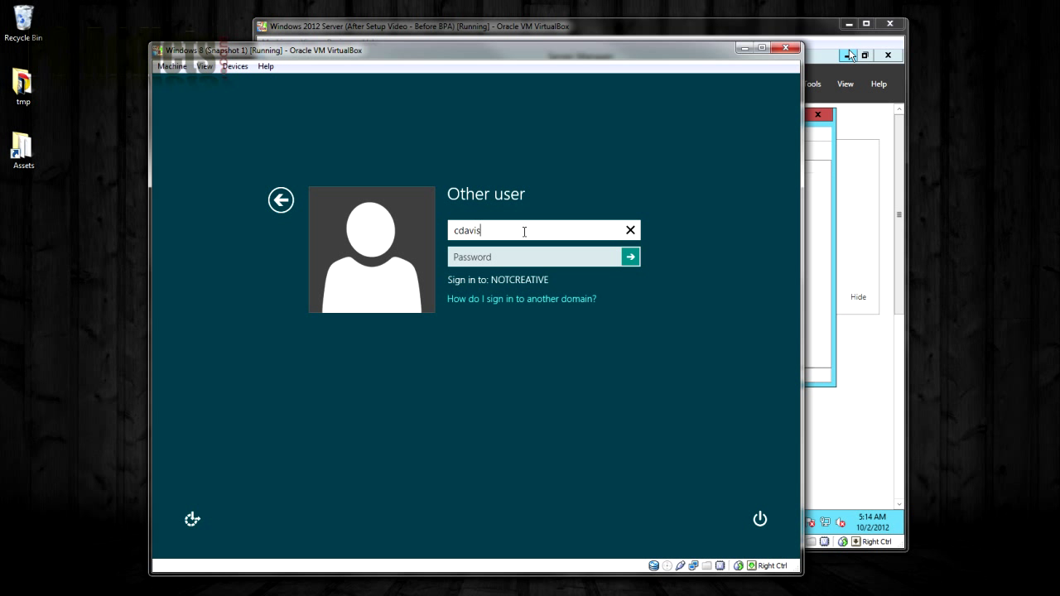
{"action": "type", "text": "password"}
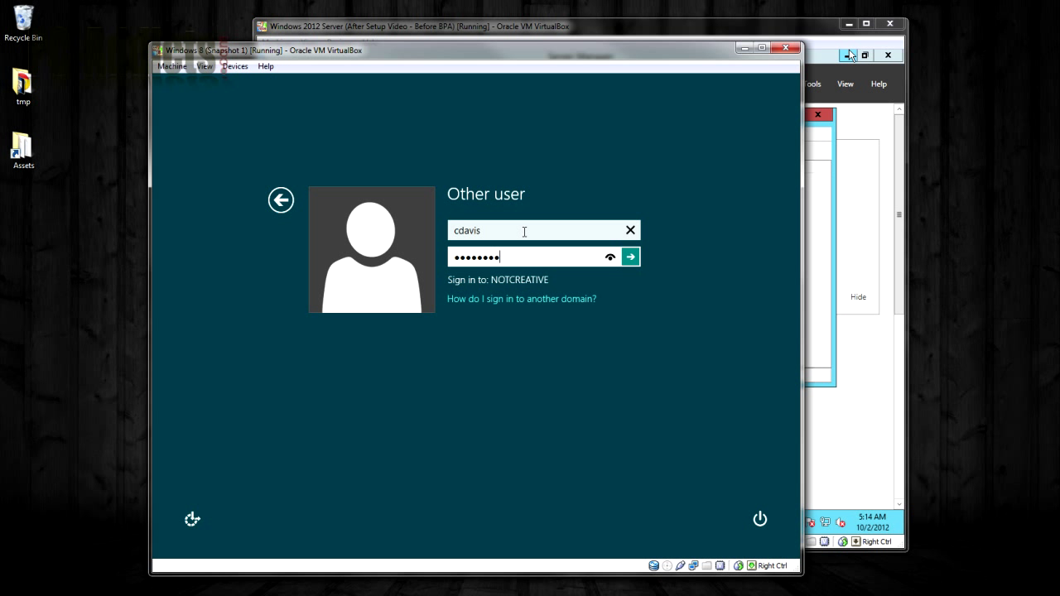
{"action": "left_click", "coordinate": [629, 257]}
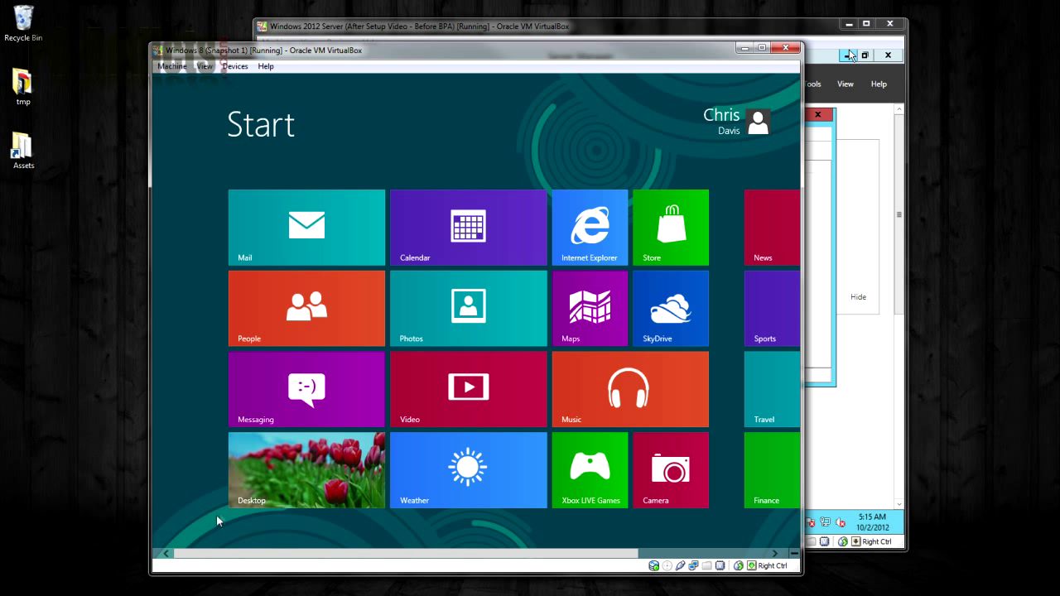
{"action": "mouse_move", "coordinate": [355, 525]}
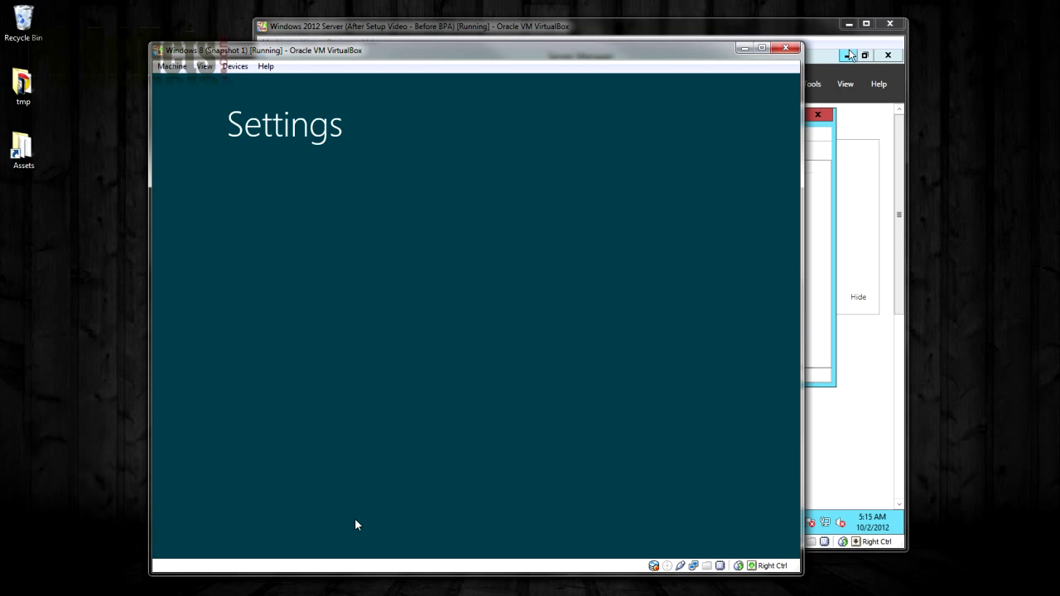
{"action": "type", "text": "domain"}
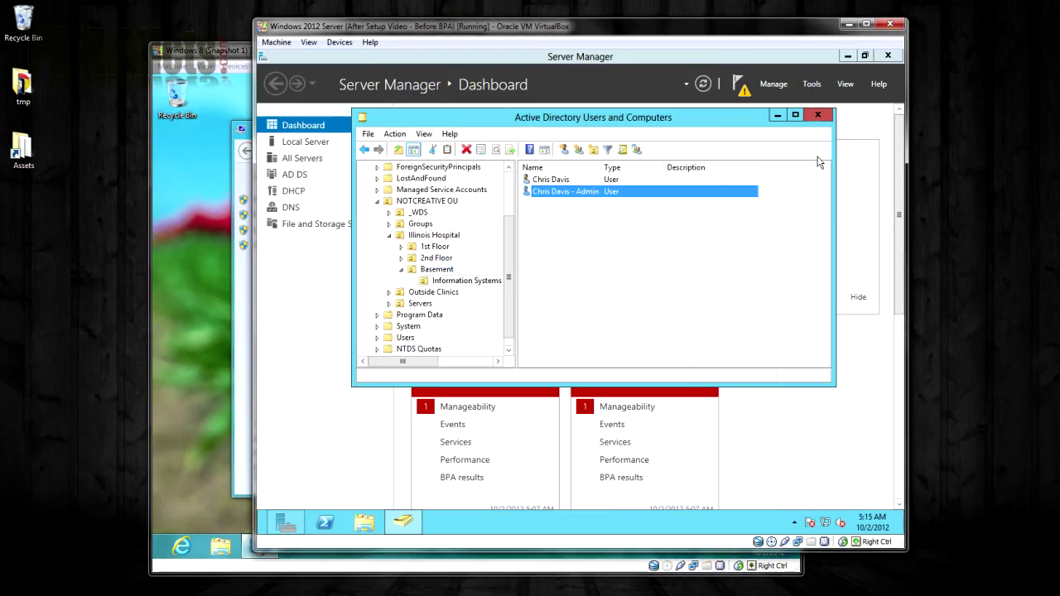
- Drag CLIENT-PC from the Computers container into the _WDS OU and confirm the move
{"action": "left_click", "coordinate": [795, 114]}
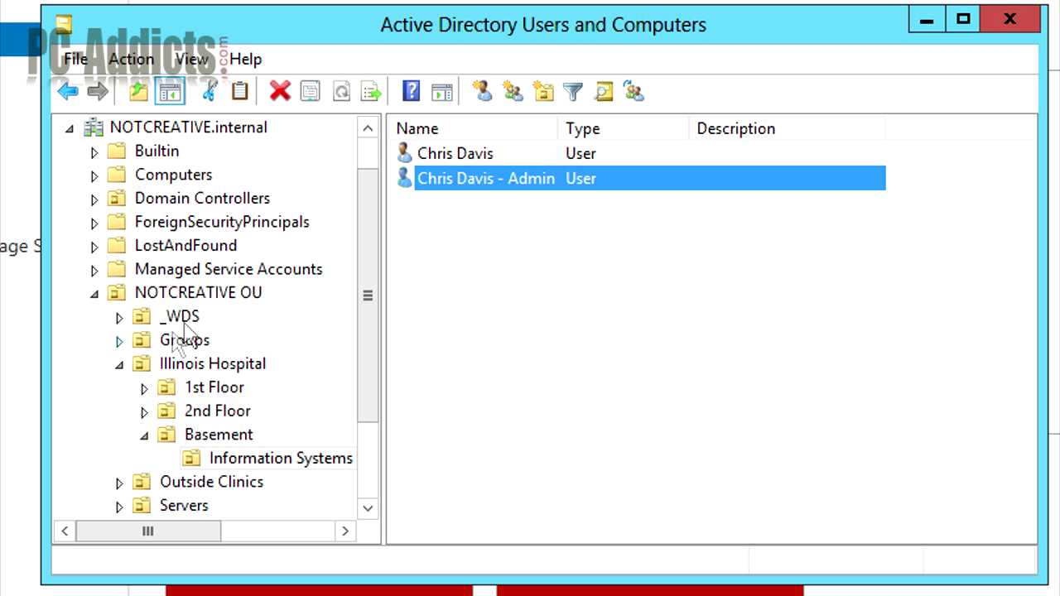
{"action": "mouse_move", "coordinate": [184, 330]}
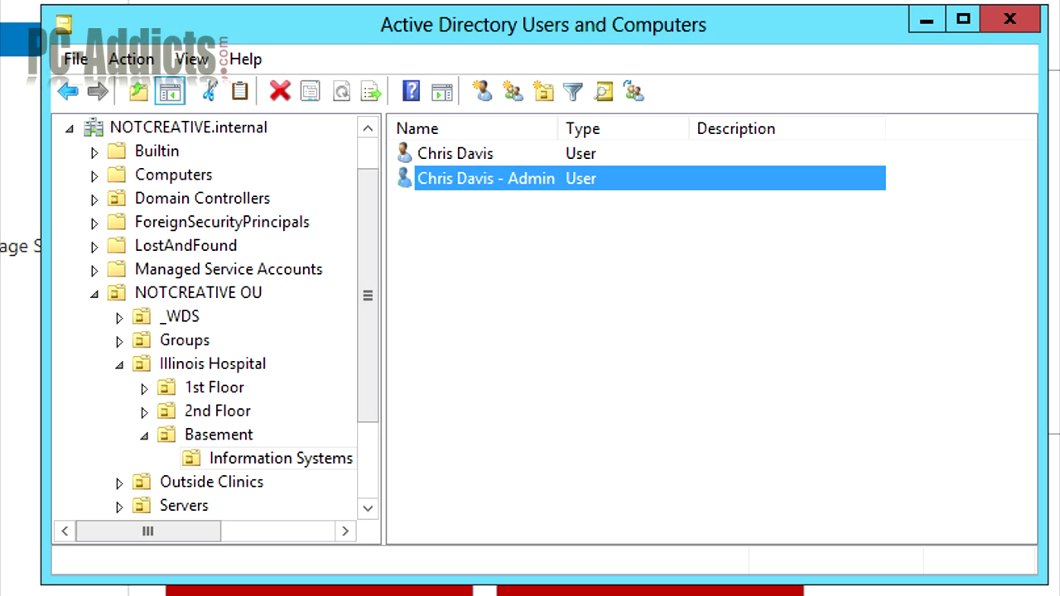
{"action": "mouse_move", "coordinate": [182, 332]}
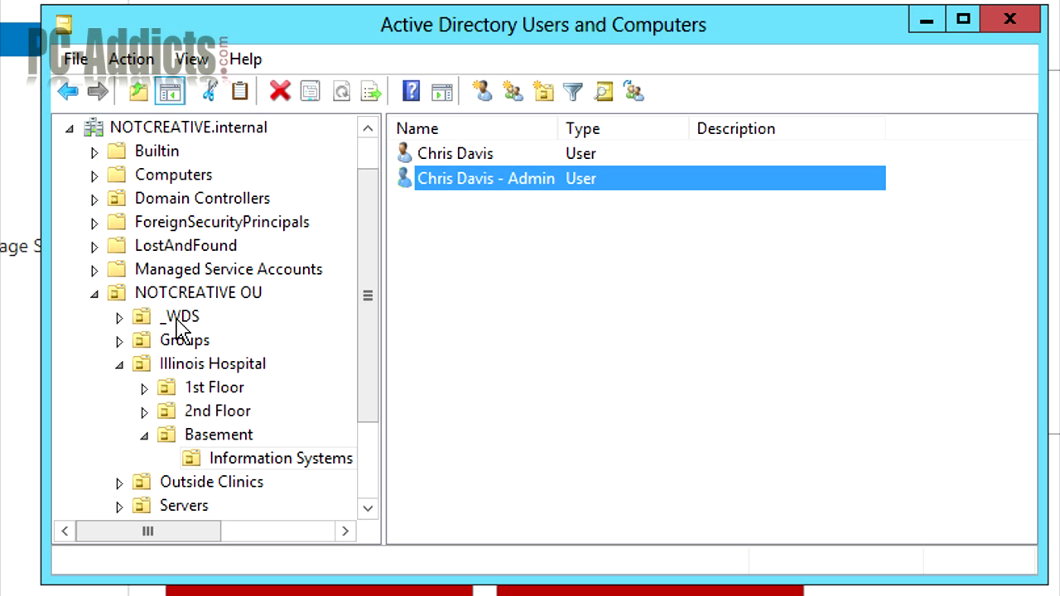
{"action": "left_click", "coordinate": [172, 176]}
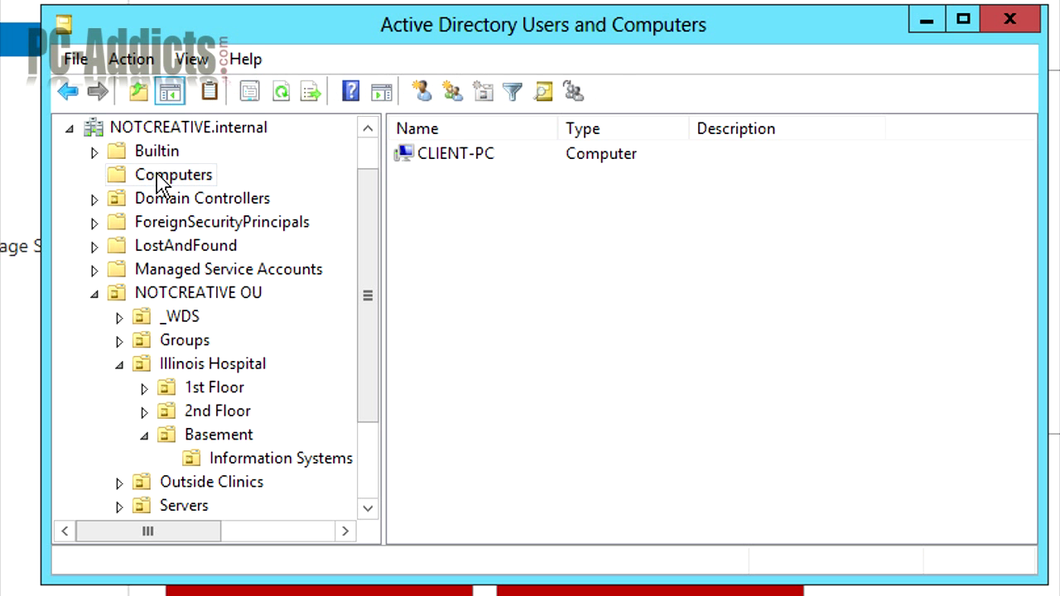
{"action": "left_click", "coordinate": [455, 153]}
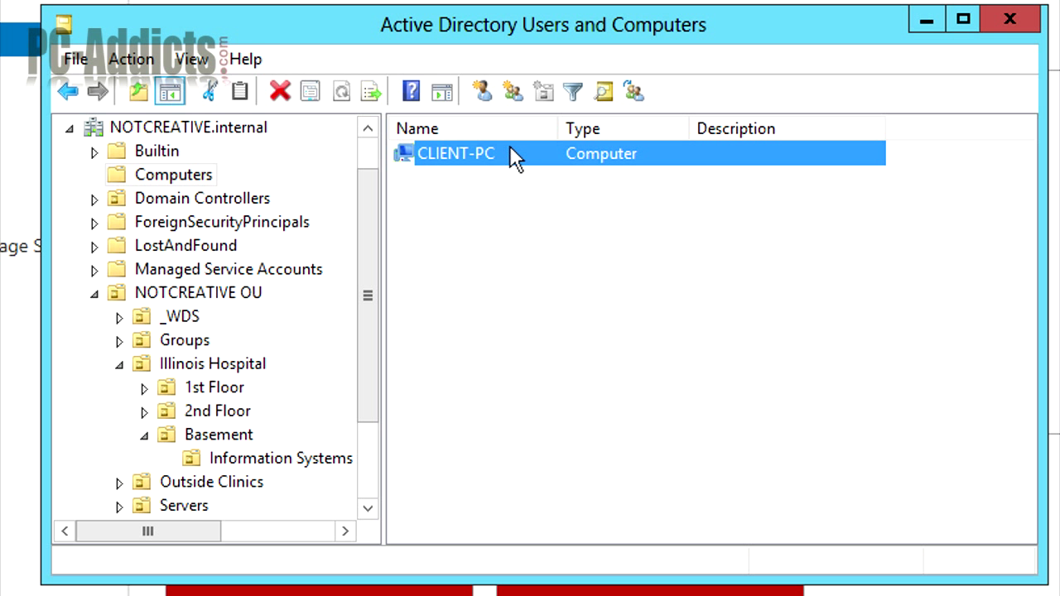
{"action": "mouse_move", "coordinate": [415, 229]}
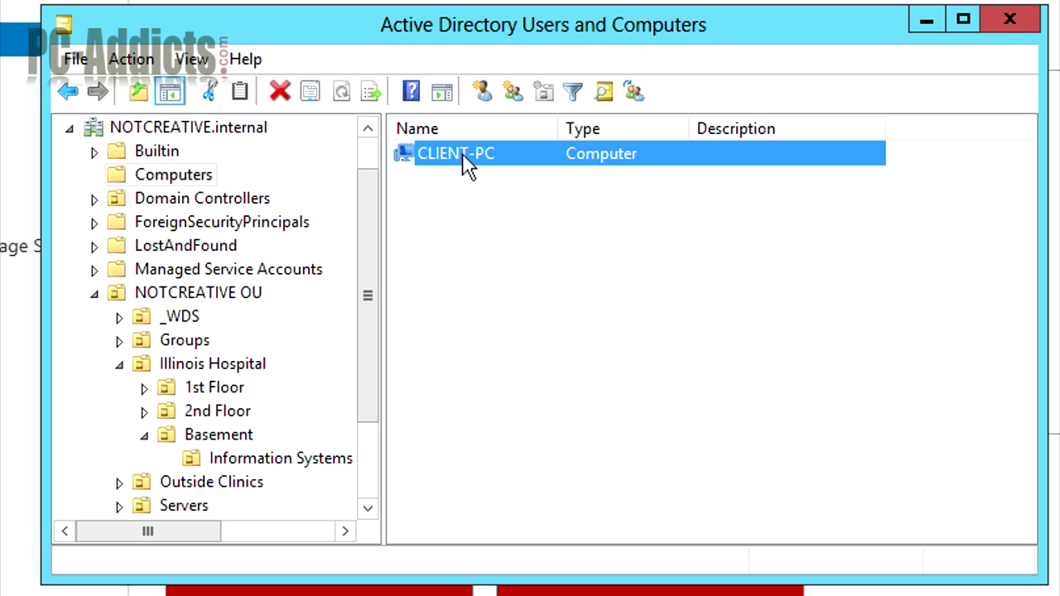
{"action": "left_click_drag", "start_coordinate": [456, 152], "coordinate": [179, 317]}
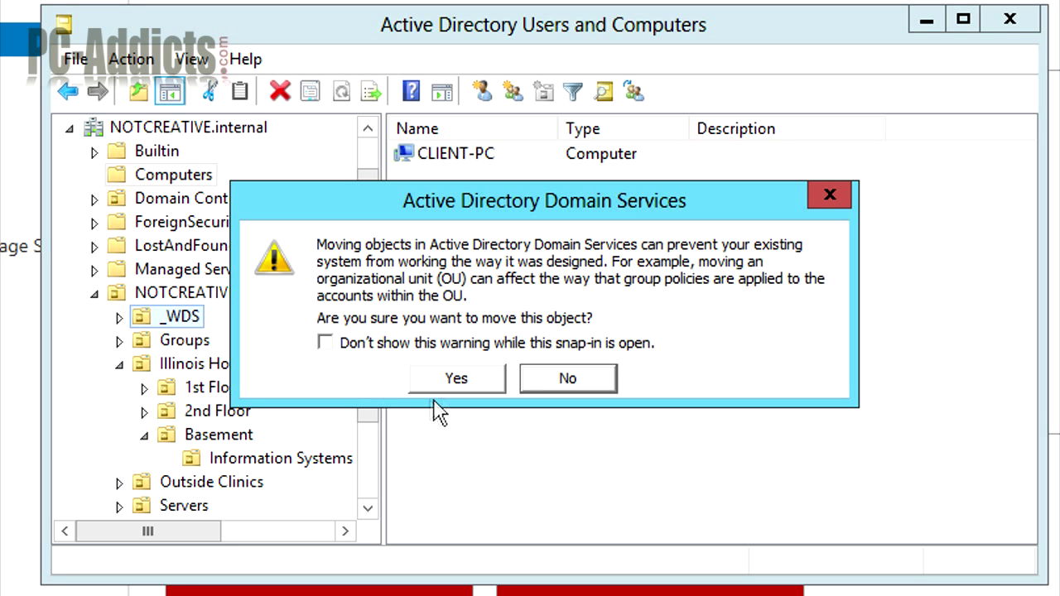
{"action": "left_click", "coordinate": [455, 378]}
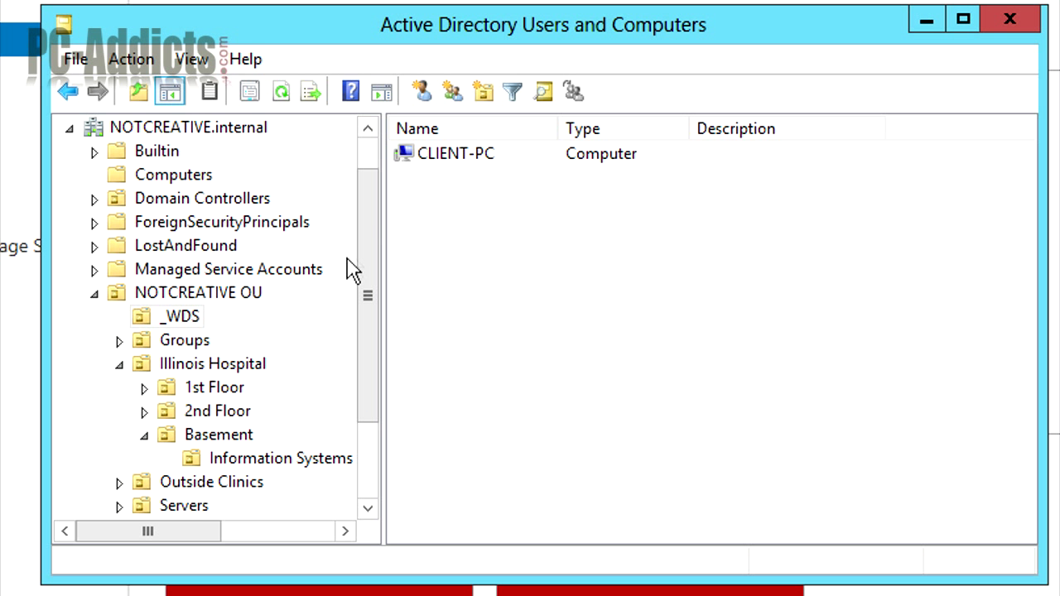
{"action": "mouse_move", "coordinate": [494, 163]}
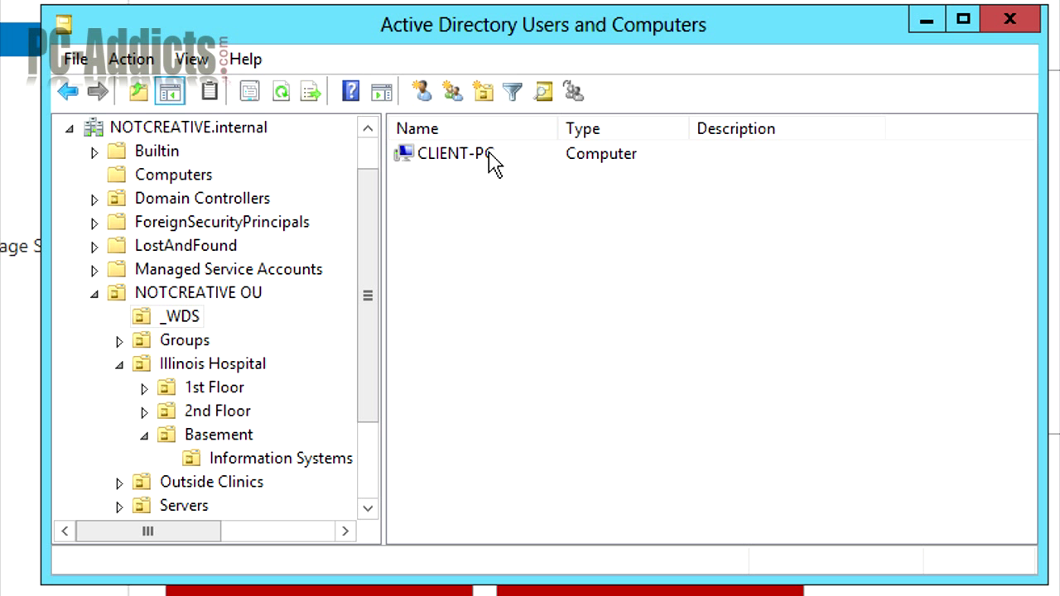
{"action": "mouse_move", "coordinate": [447, 282]}
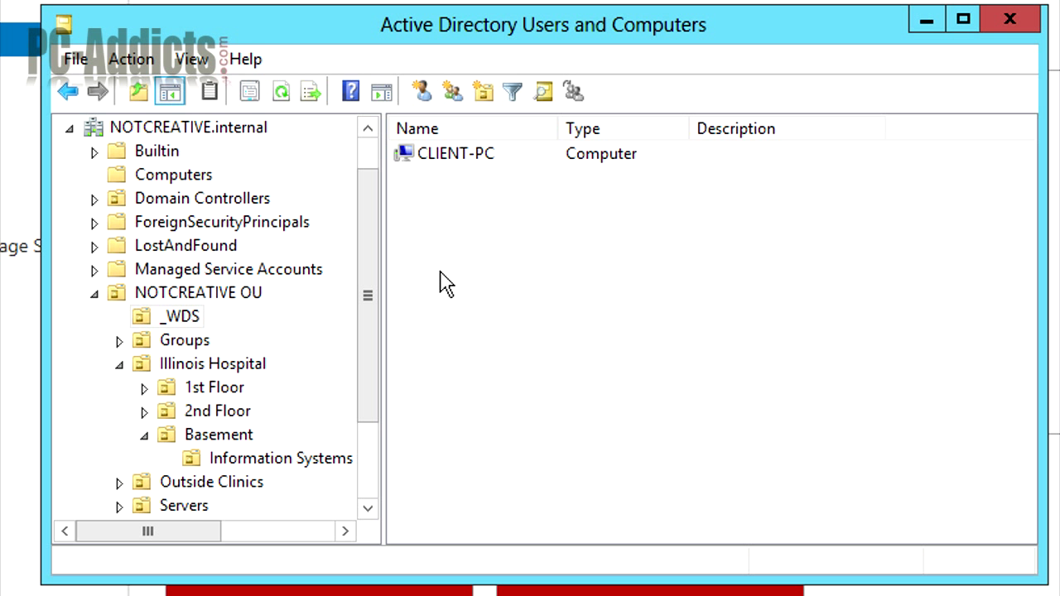
{"action": "mouse_move", "coordinate": [312, 185]}
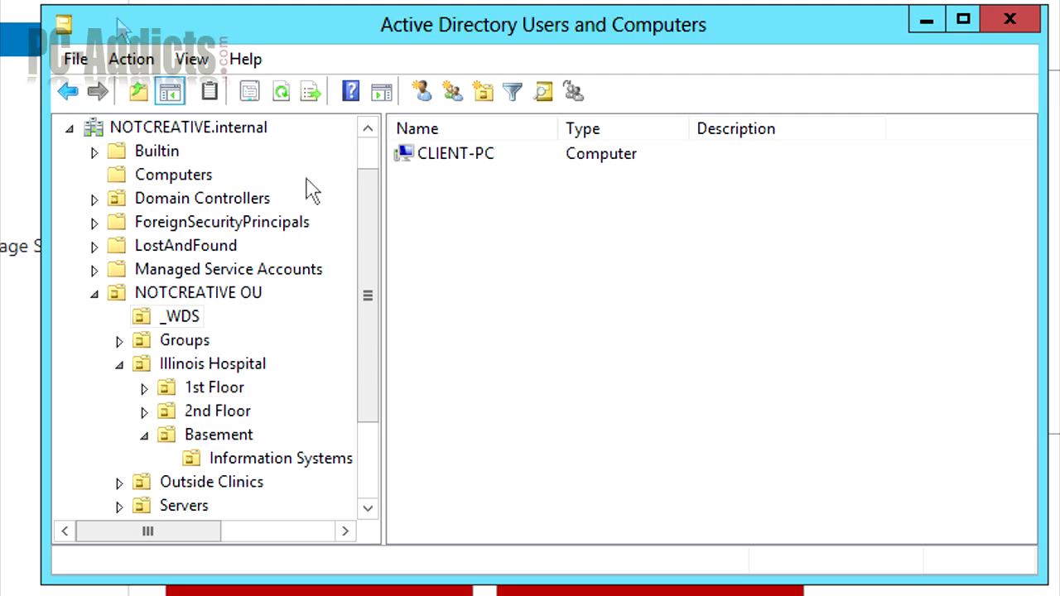